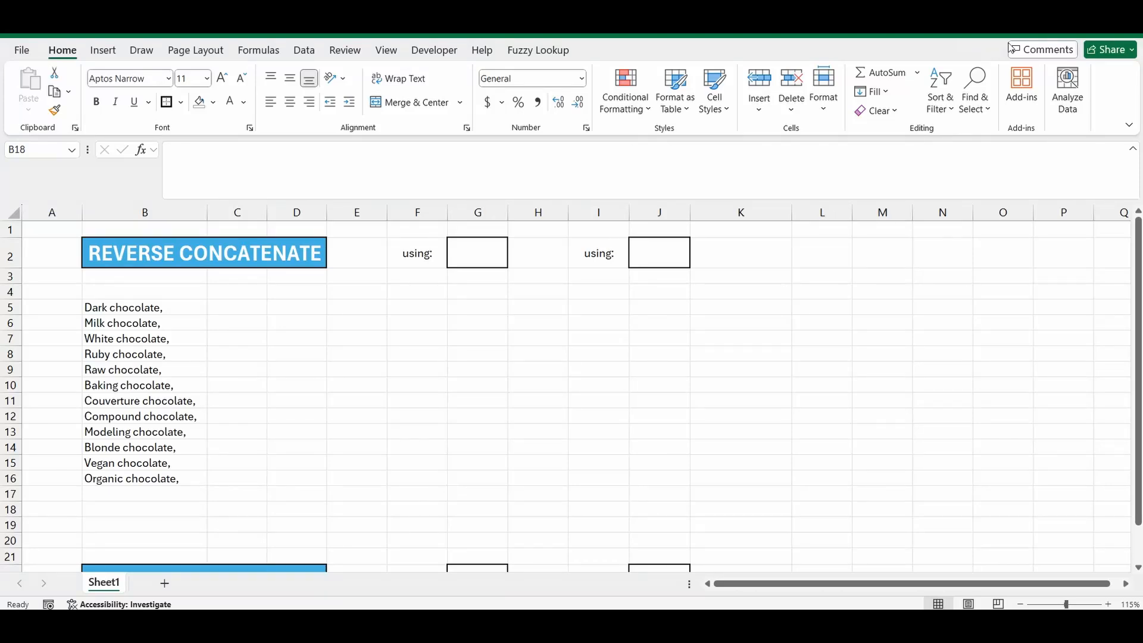
Enter =CONCAT(B5:B16) in B18 to join the twelve chocolate names into one string
click(143, 509)
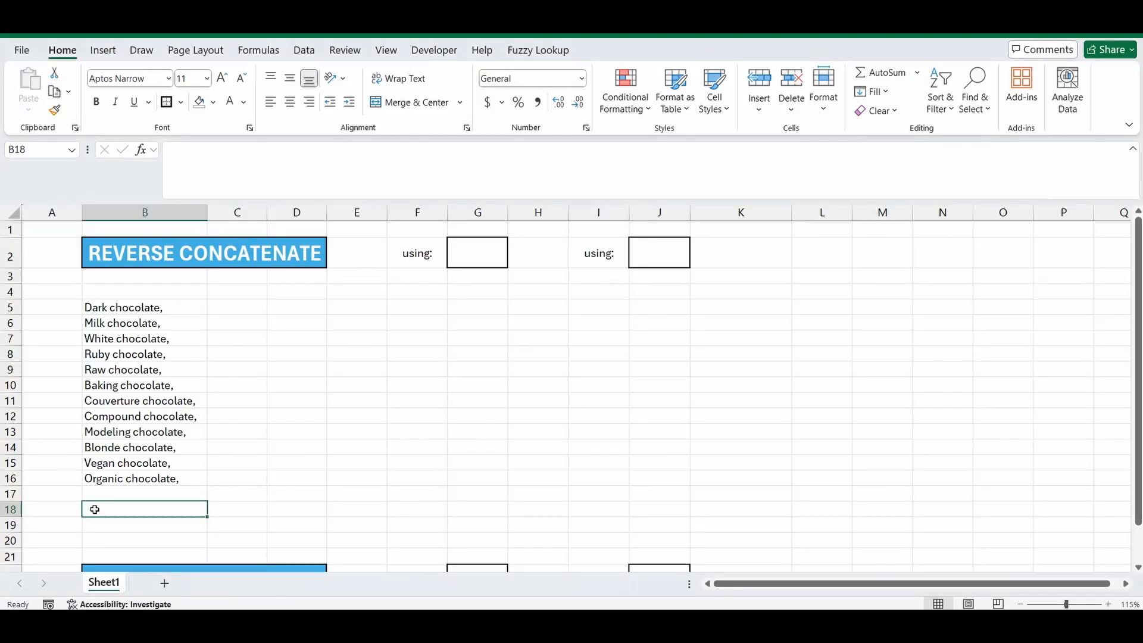
text(=concat)
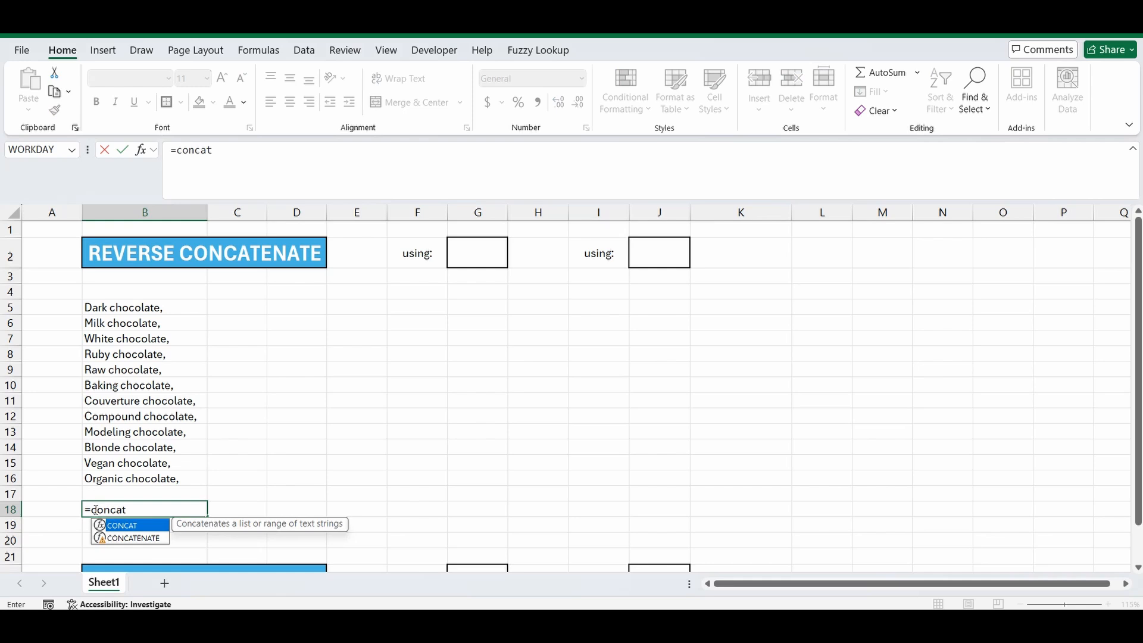
click(144, 308)
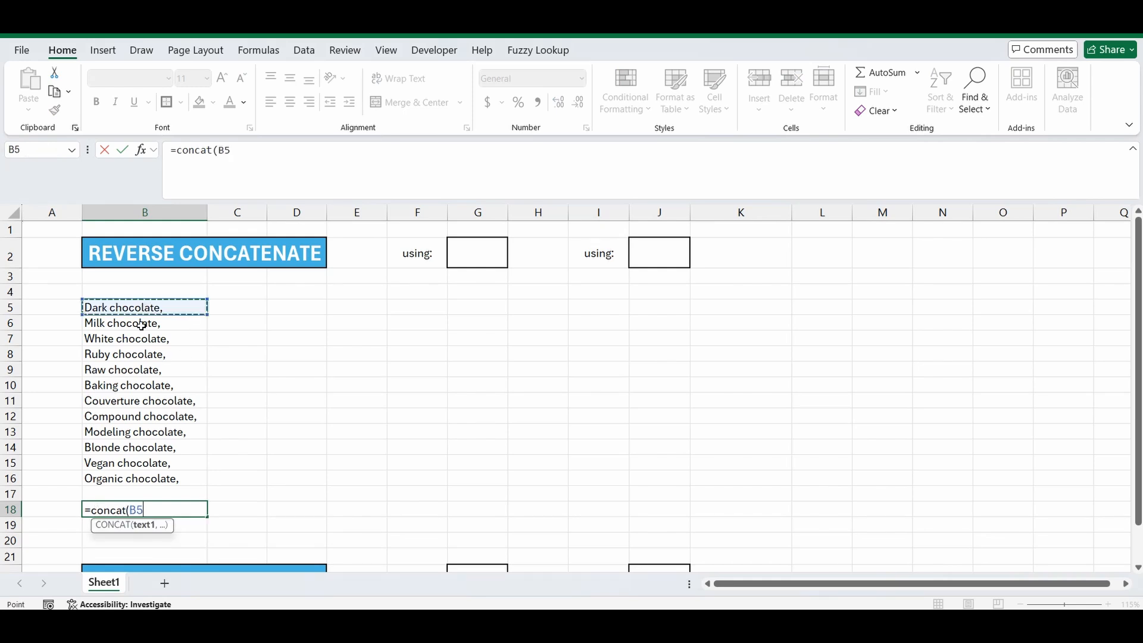
drag(144, 308, 144, 478)
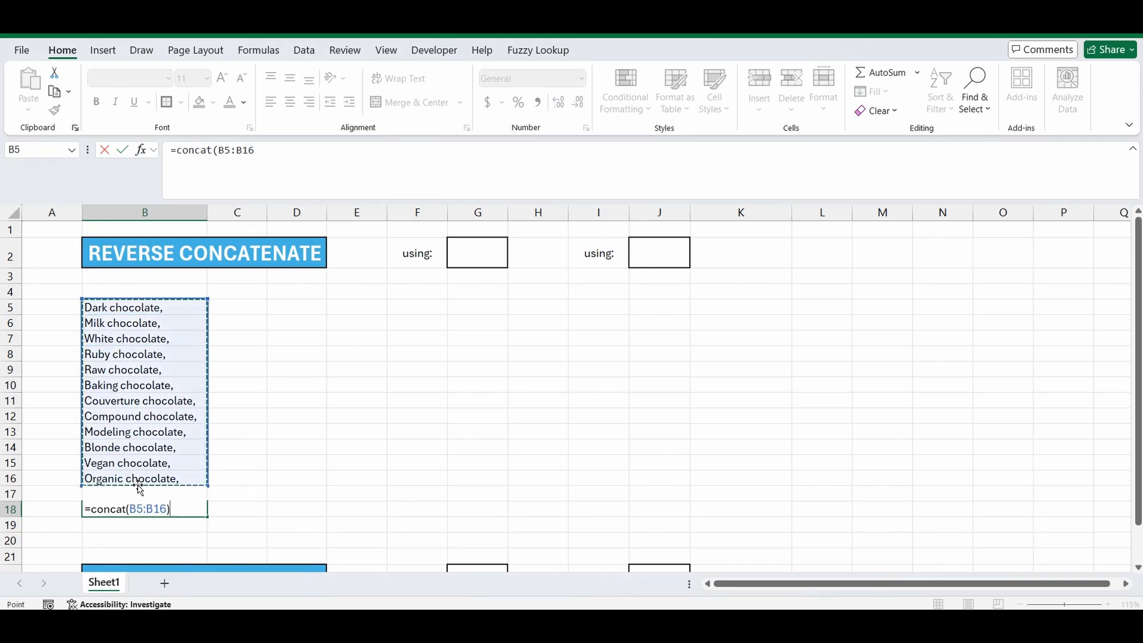
key(Enter)
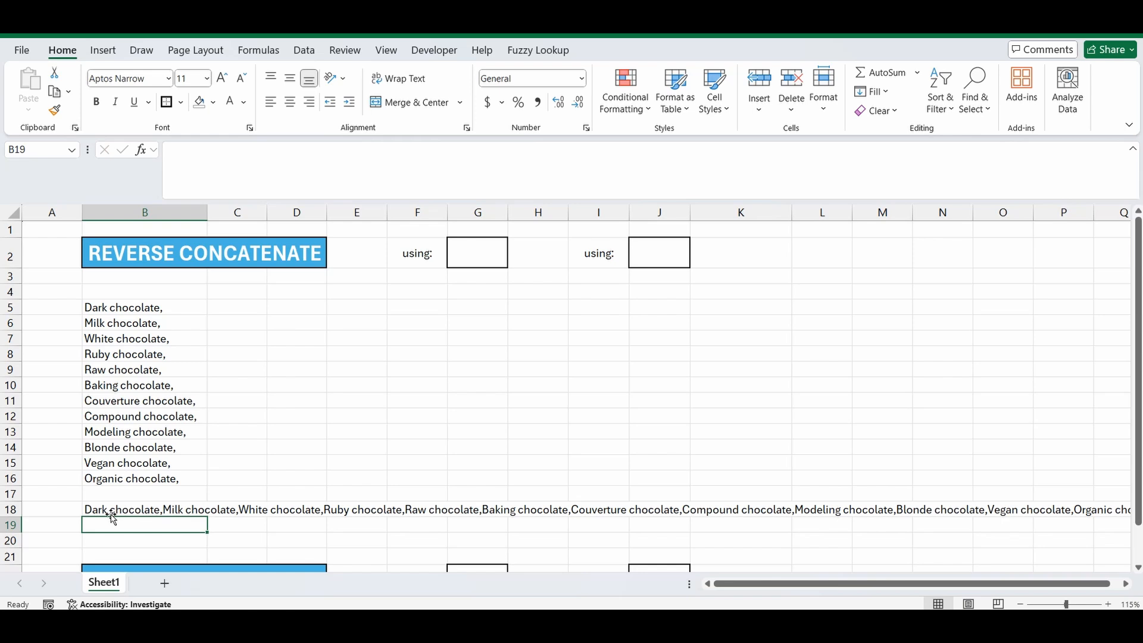
mouse_move(148, 488)
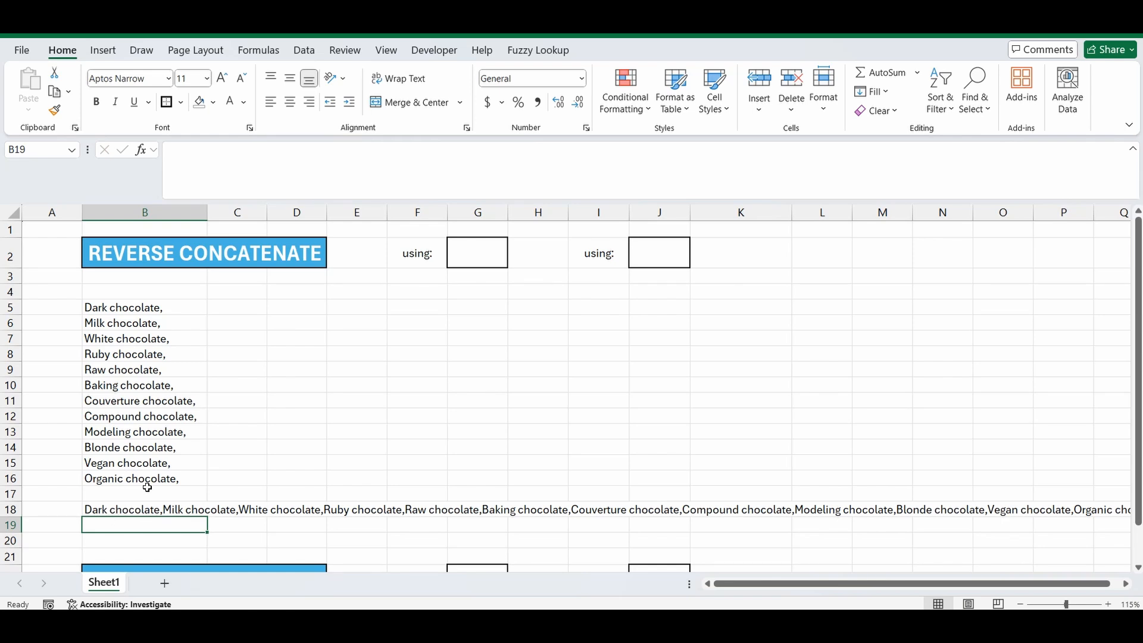
mouse_move(107, 448)
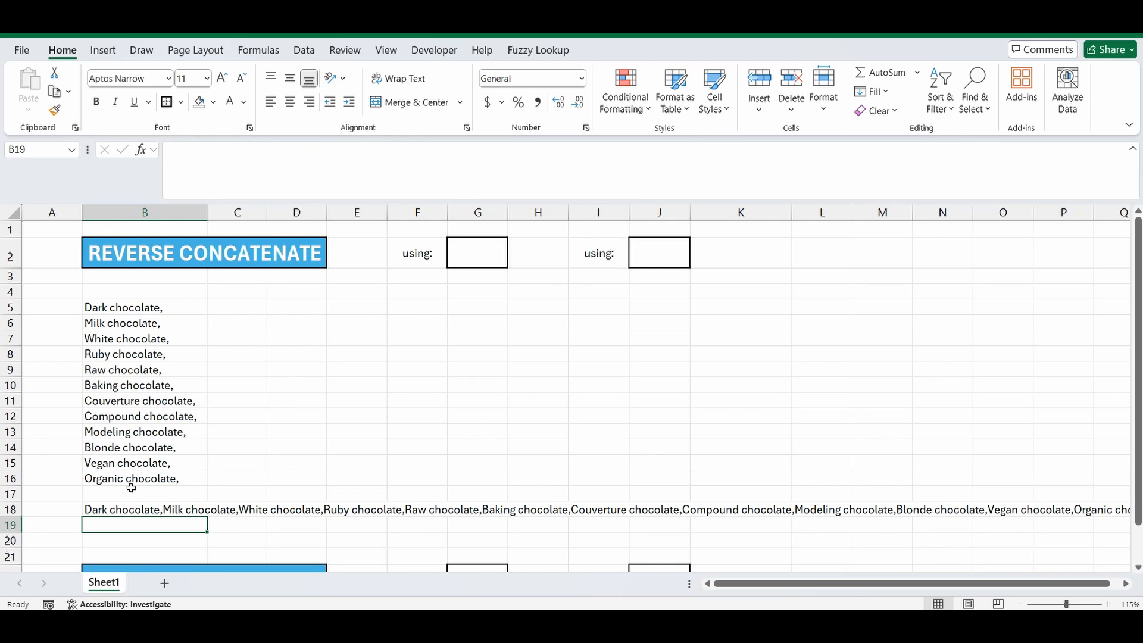
mouse_move(113, 507)
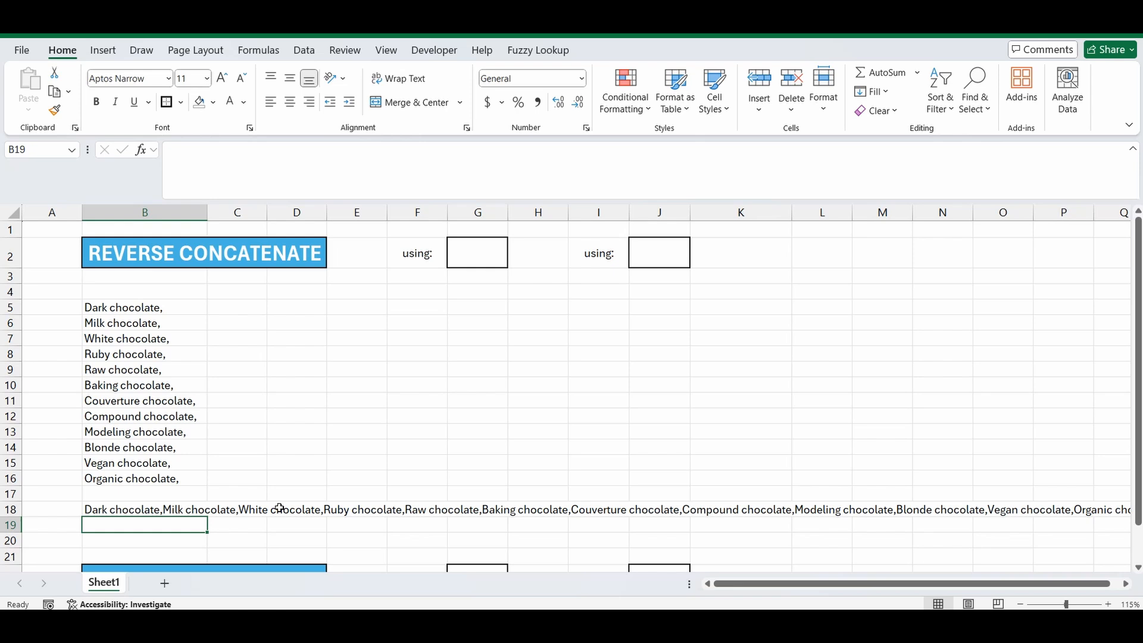
Enter a comma delimiter in G2 and in J2
click(478, 252)
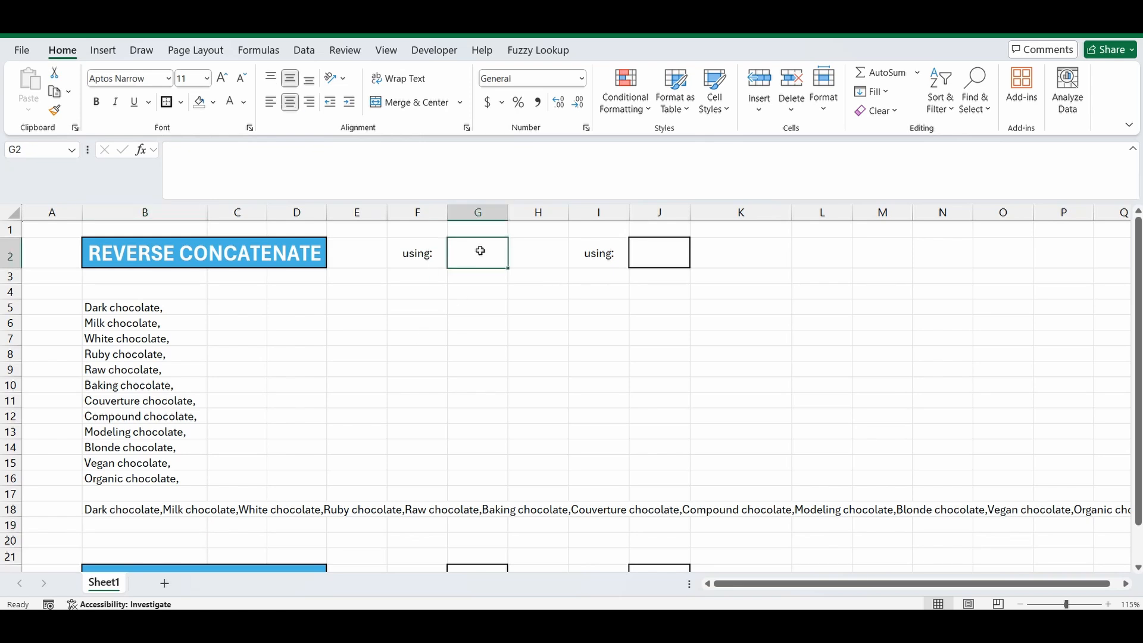
text(,)
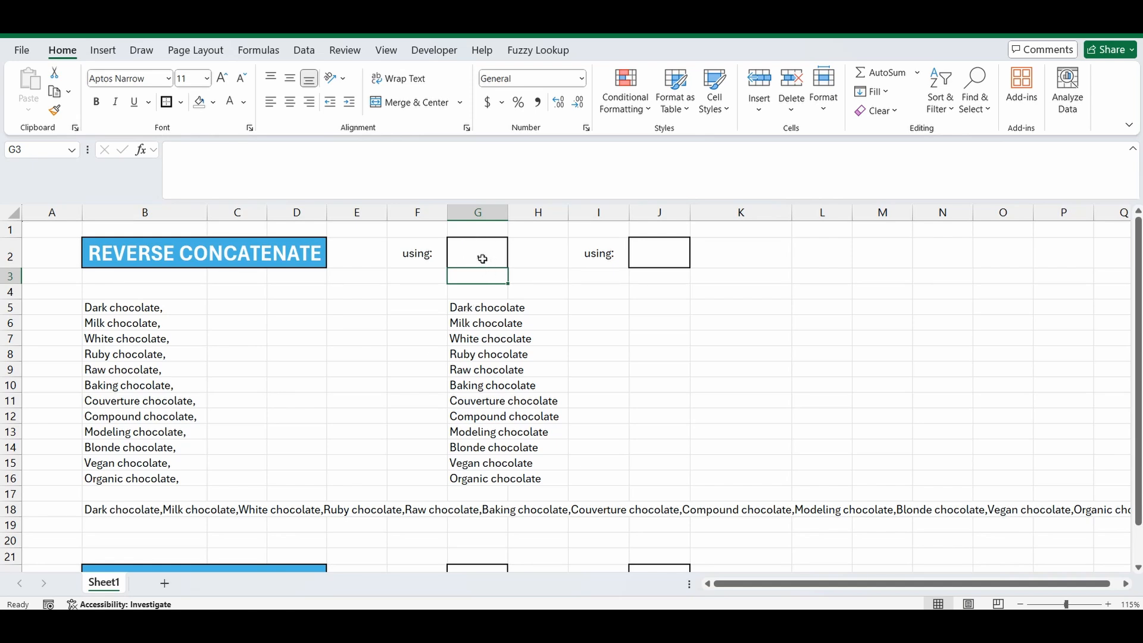
text(,)
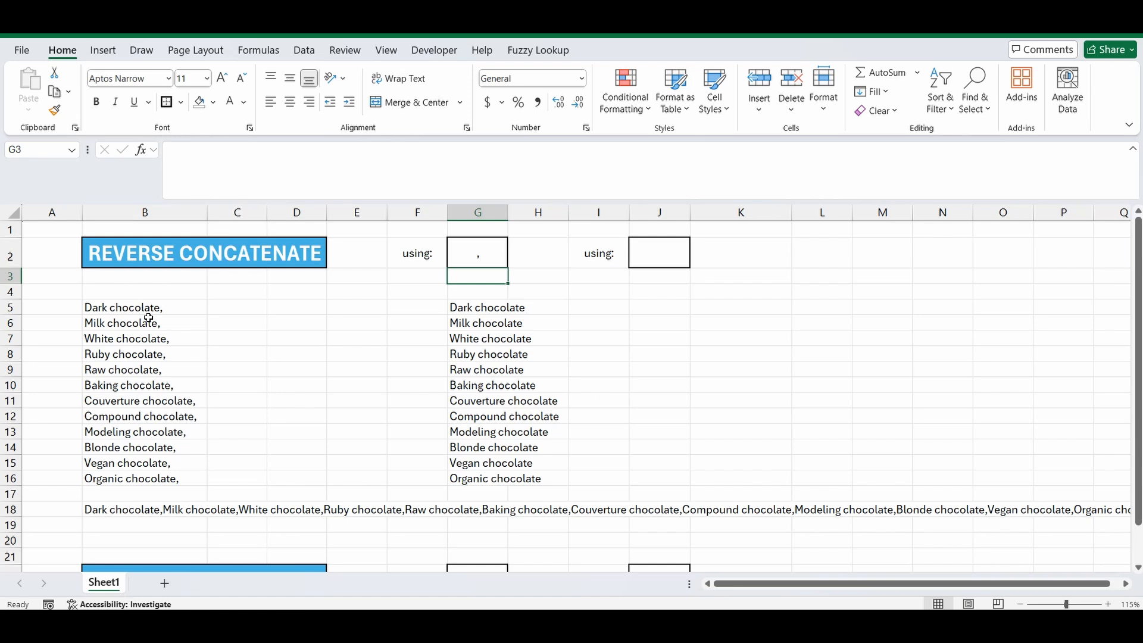
mouse_move(470, 313)
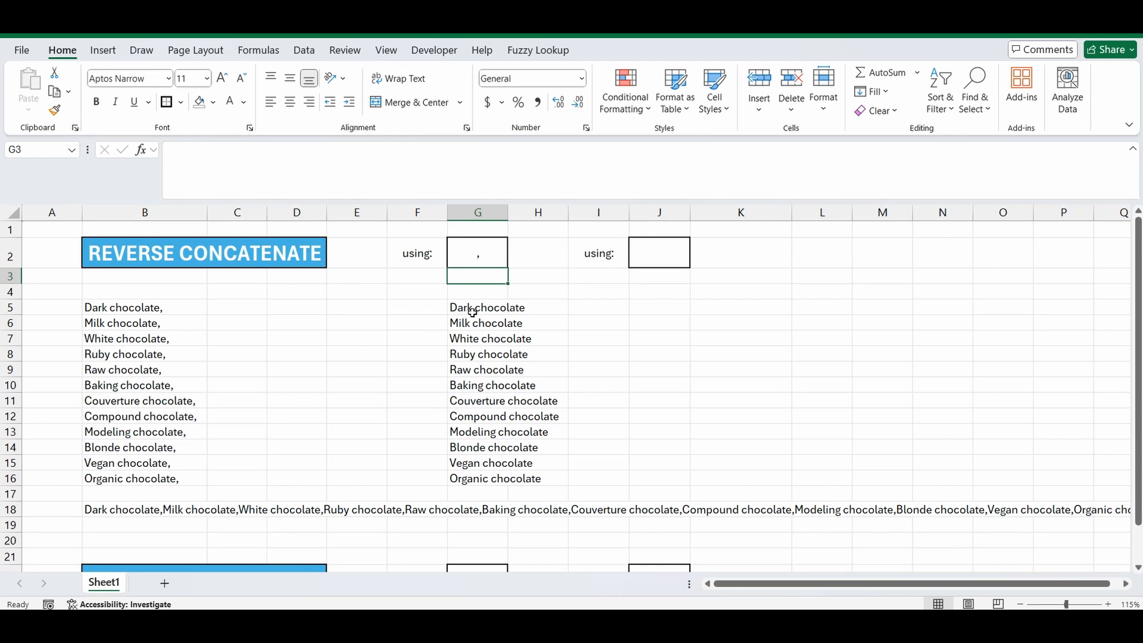
mouse_move(643, 255)
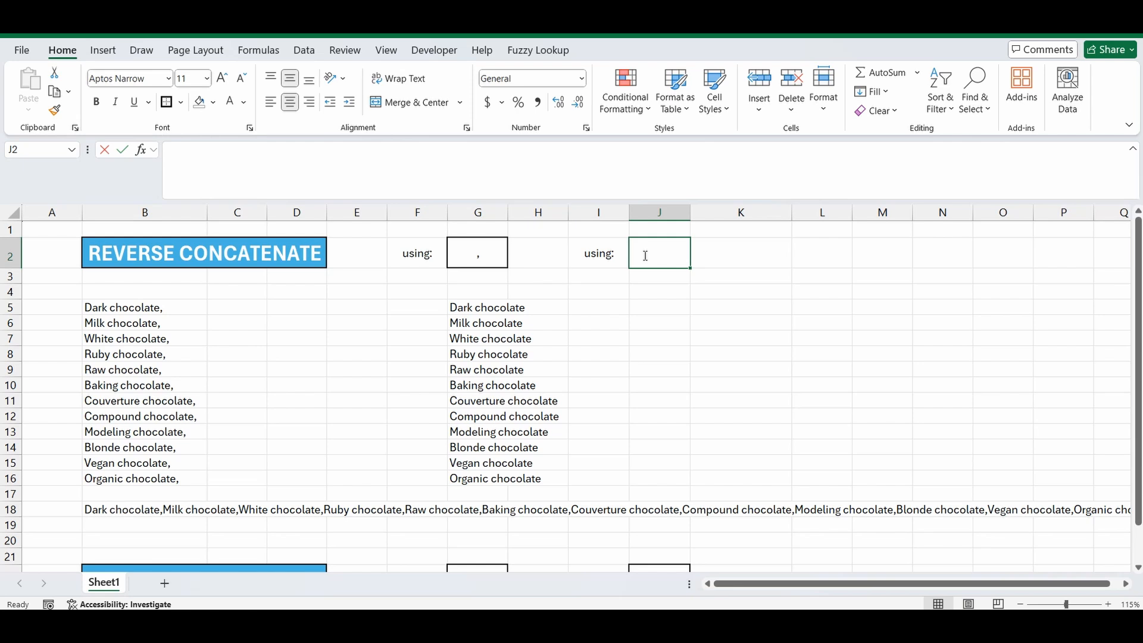
text(,)
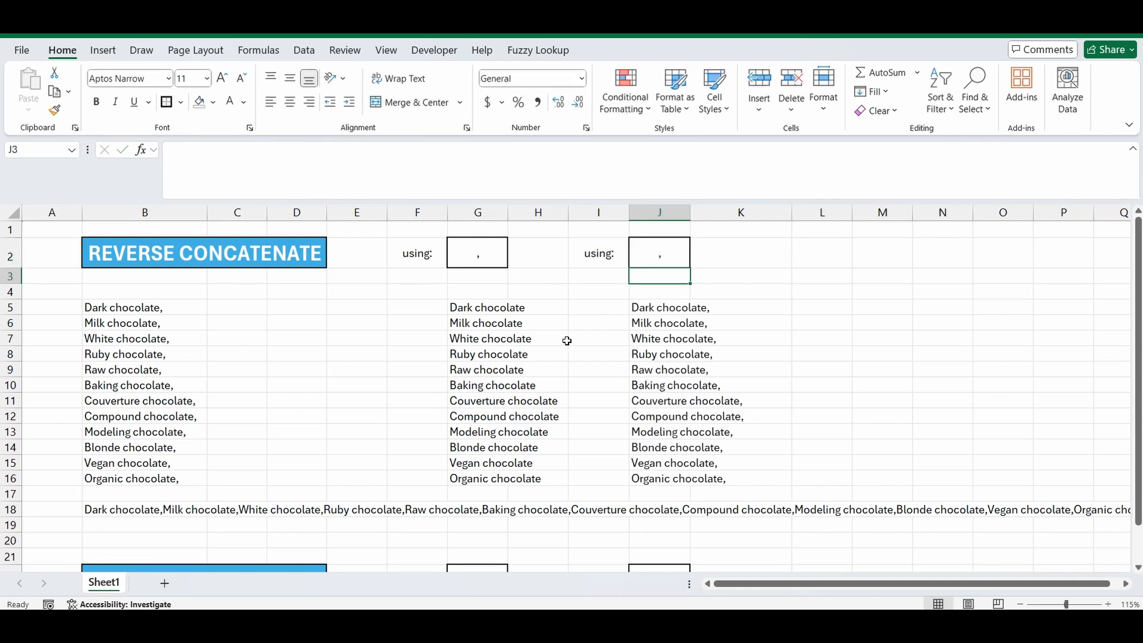
mouse_move(449, 418)
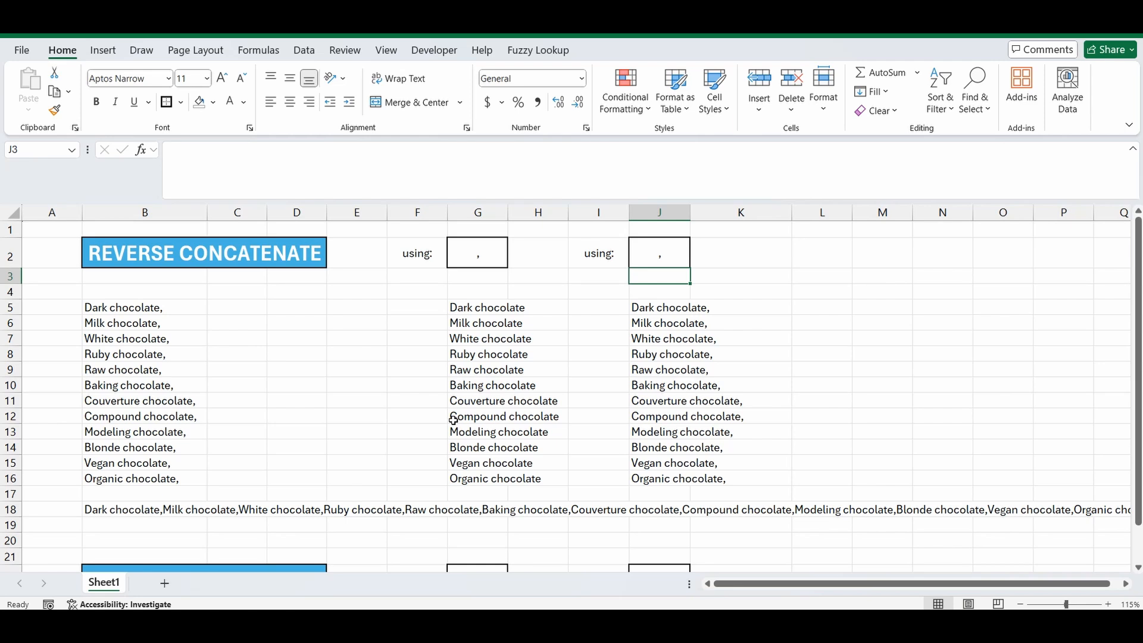
mouse_move(452, 417)
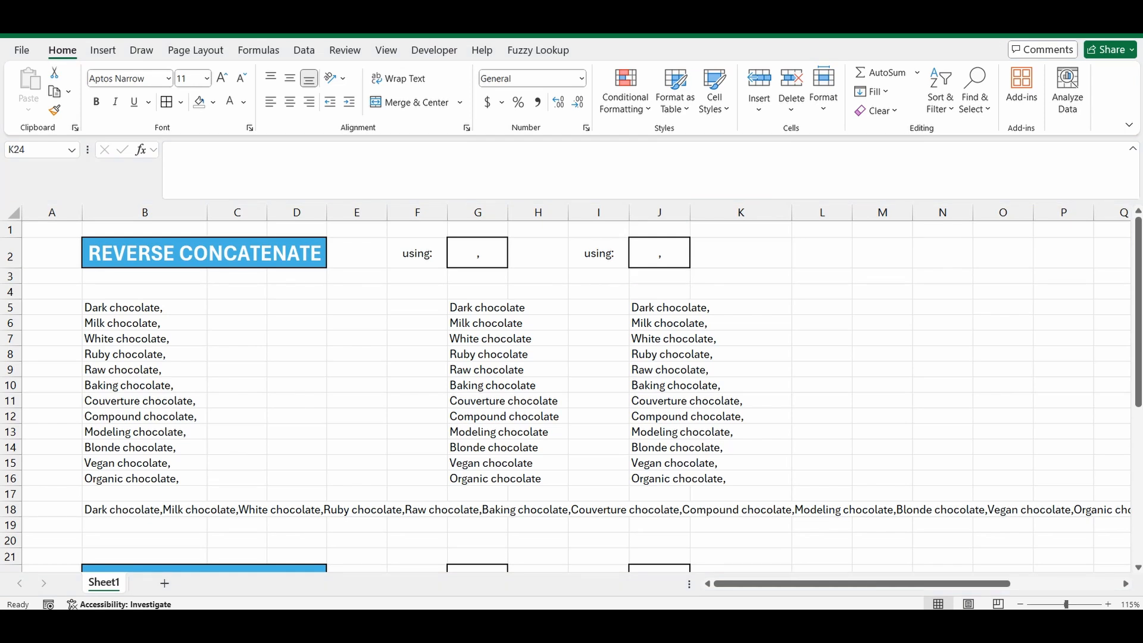
Enter =TEXTSPLIT(B18,",") in G25 to spread the chocolate names across row 25
scroll(down, 3)
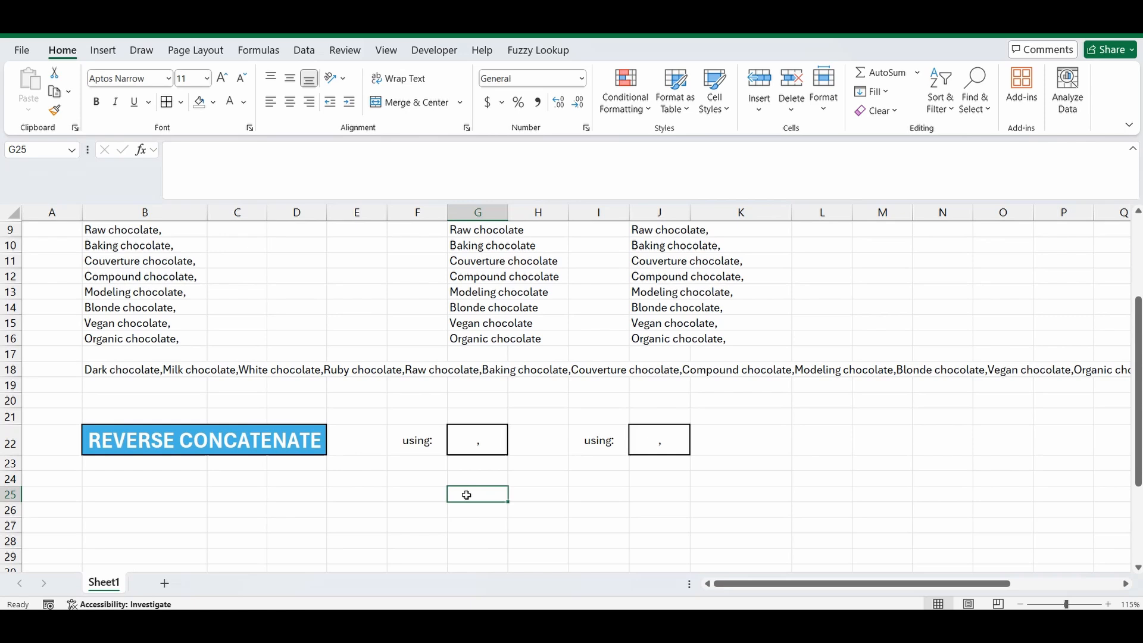
text(=text)
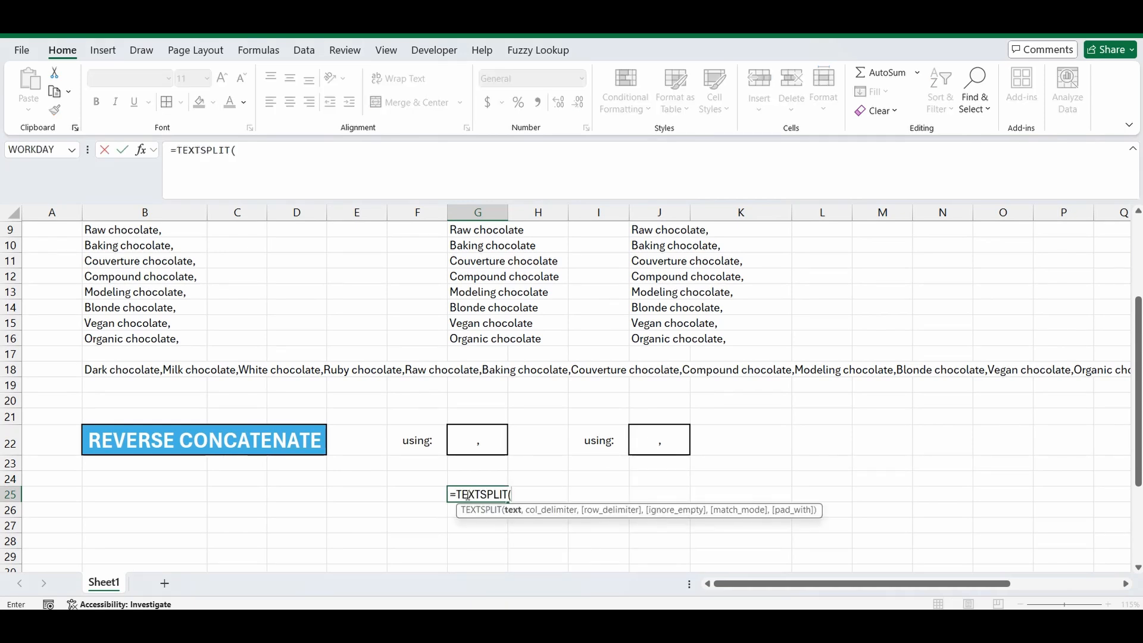
mouse_move(384, 449)
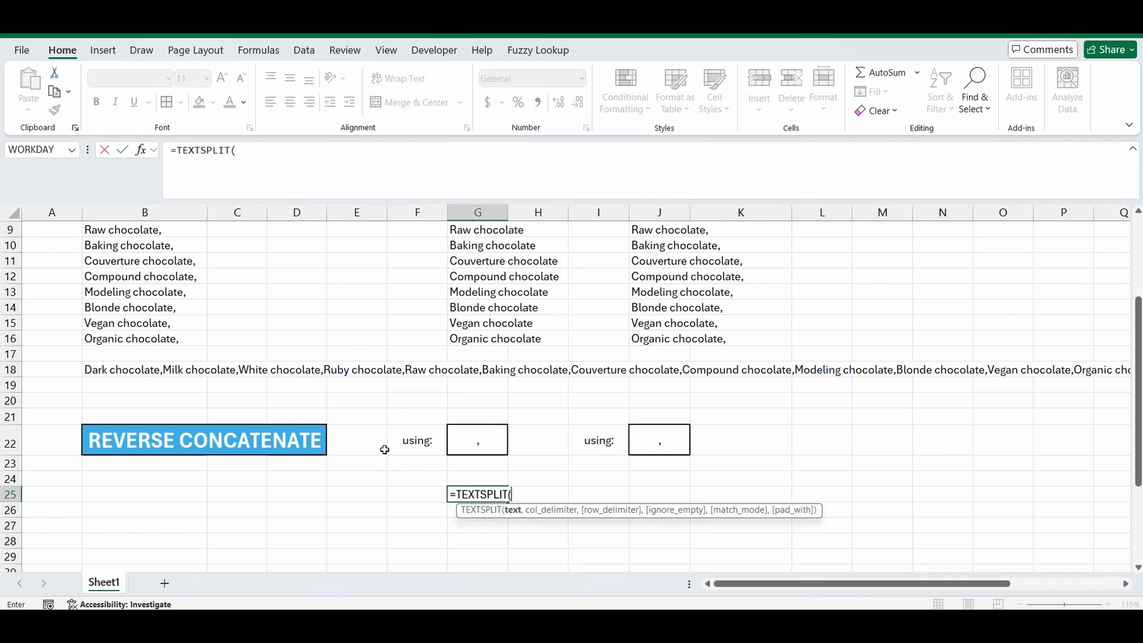
click(116, 369)
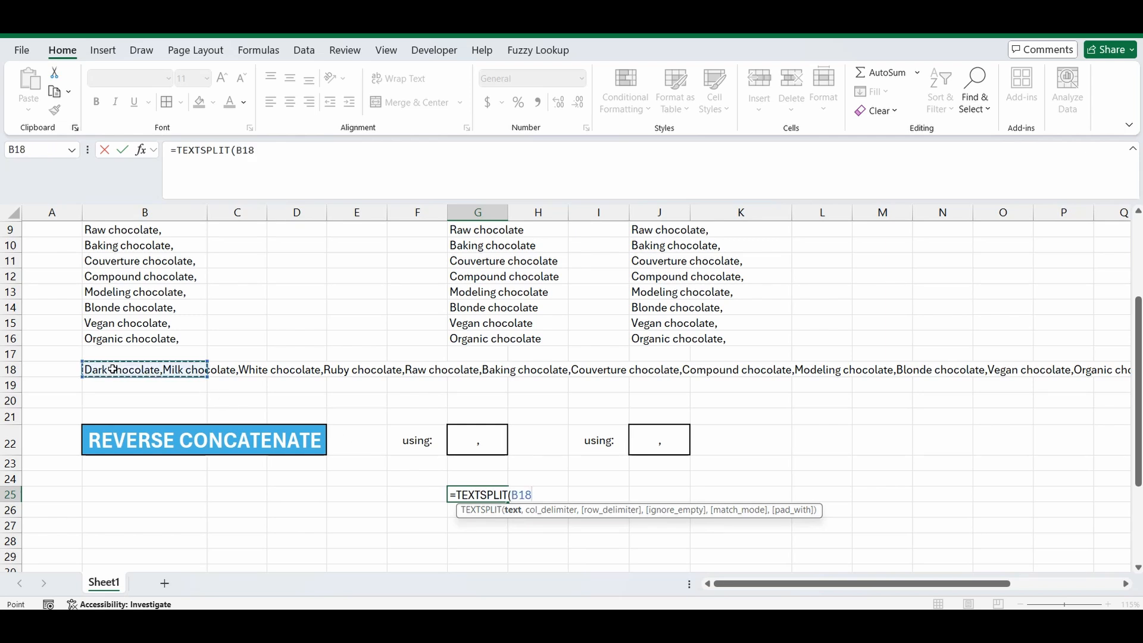
text(,)
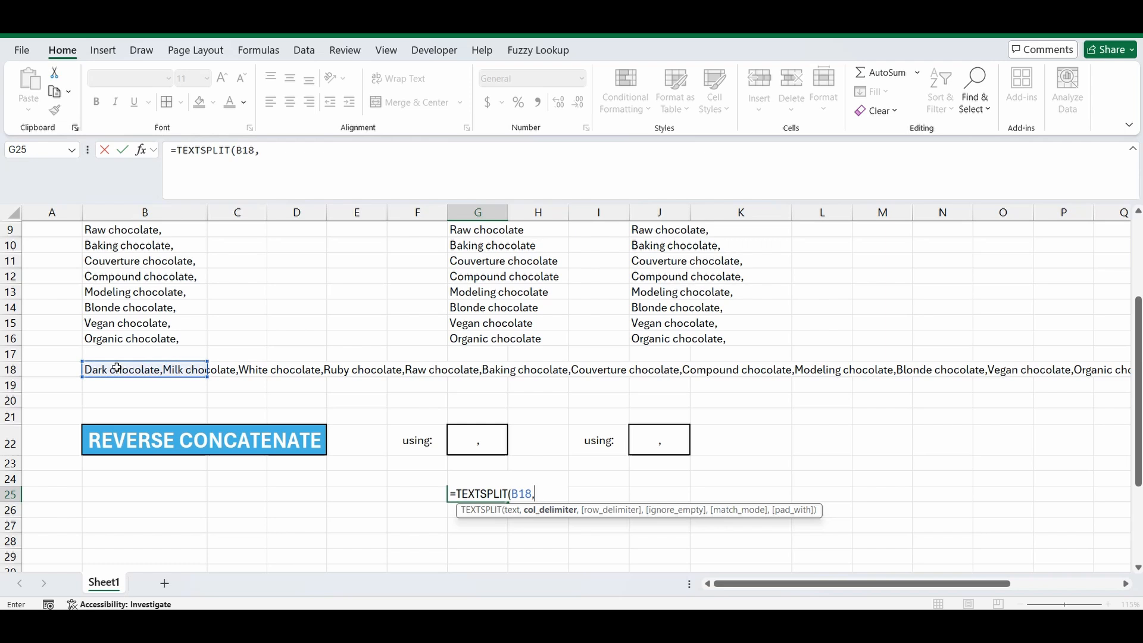
mouse_move(384, 363)
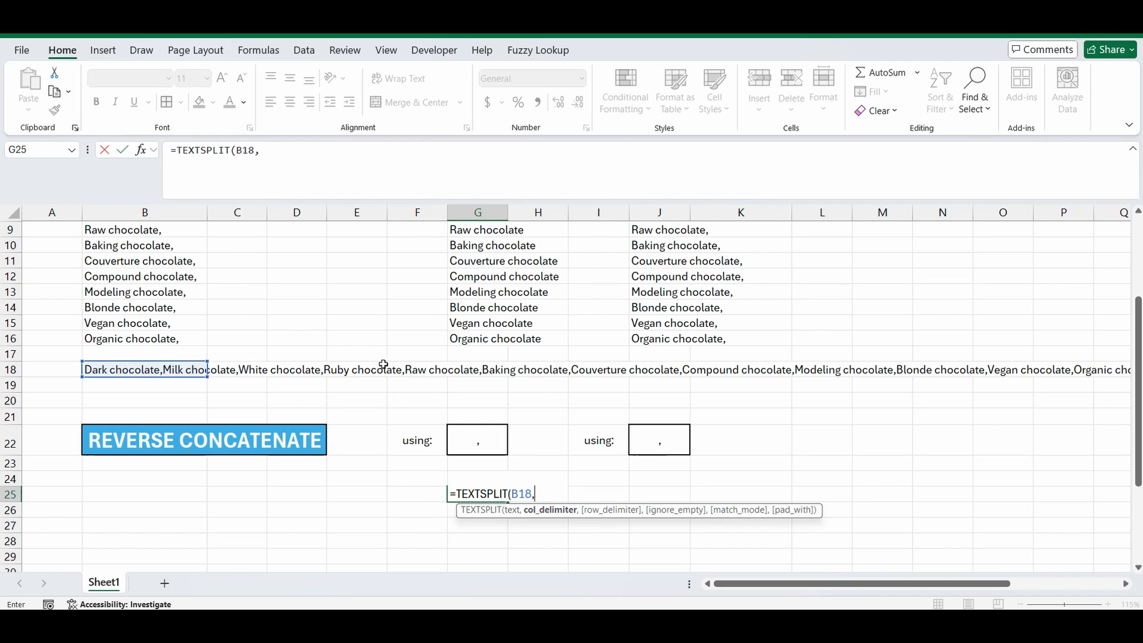
mouse_move(493, 445)
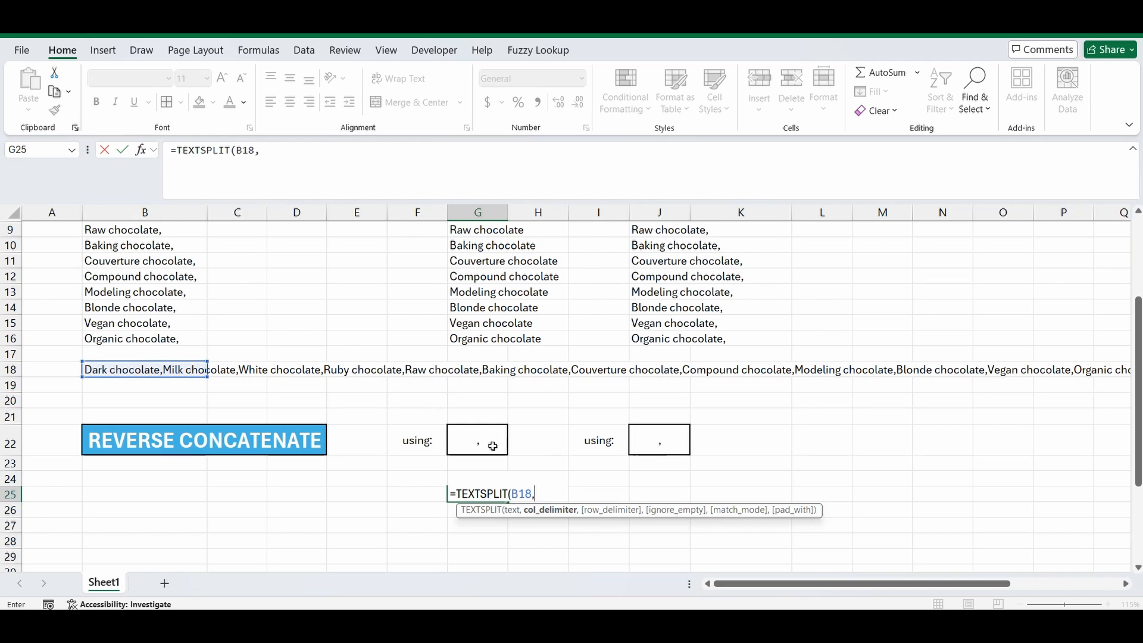
text(")
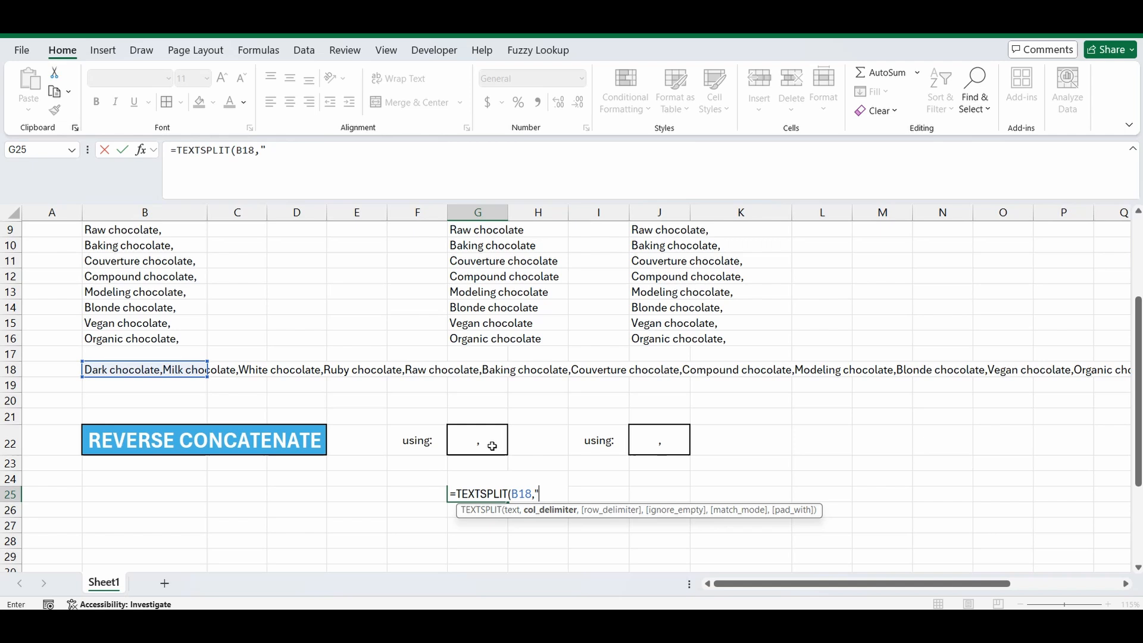
text(,"))
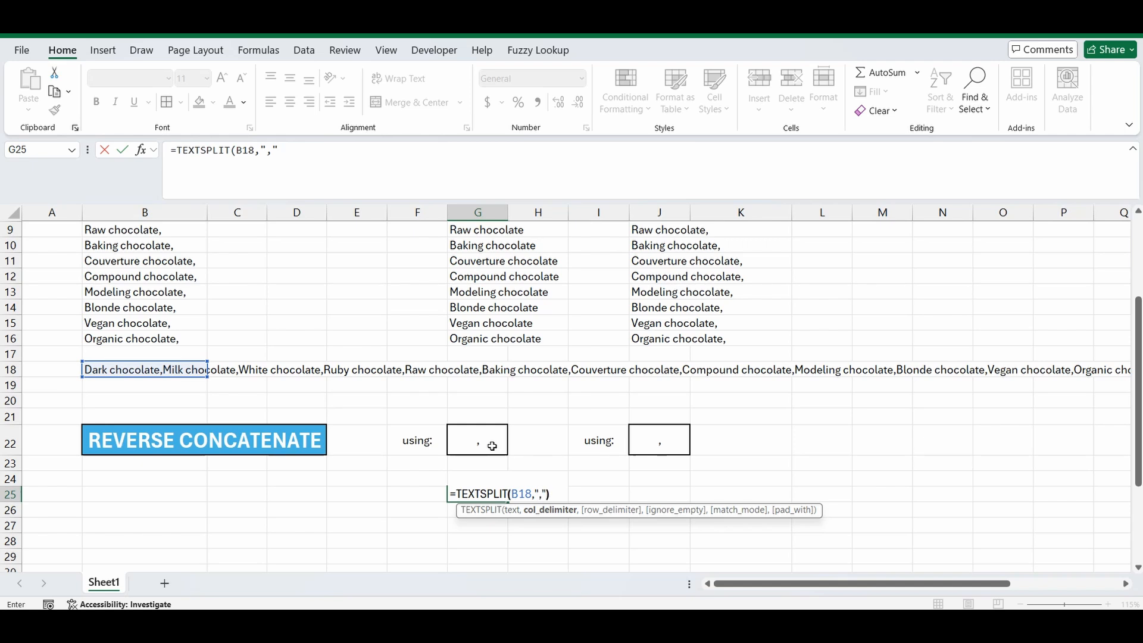
key(Enter)
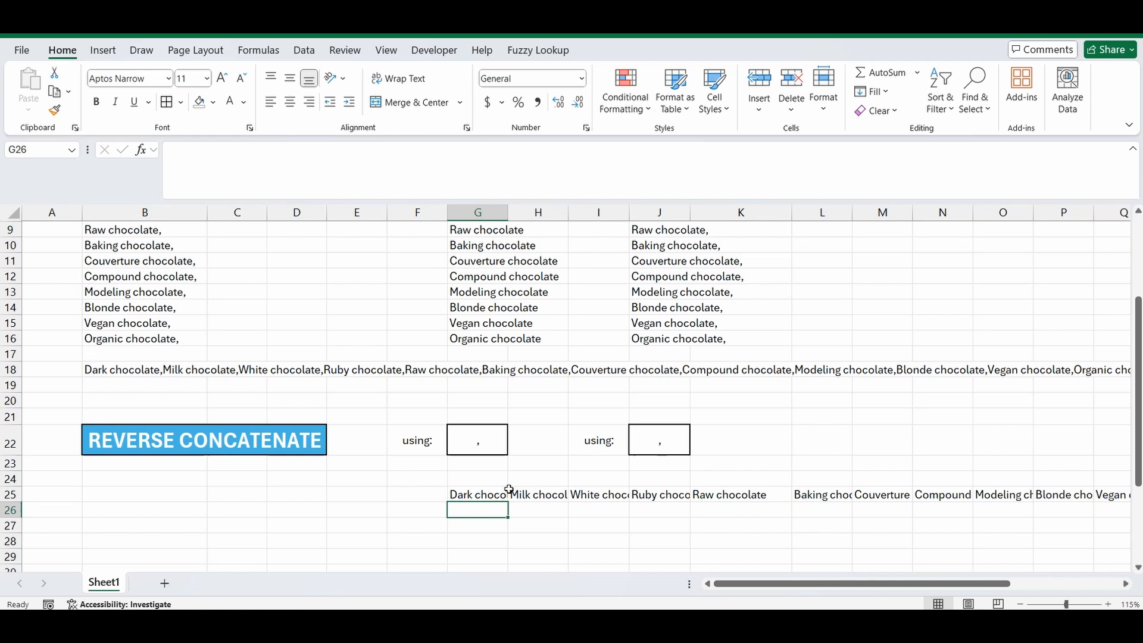
mouse_move(831, 495)
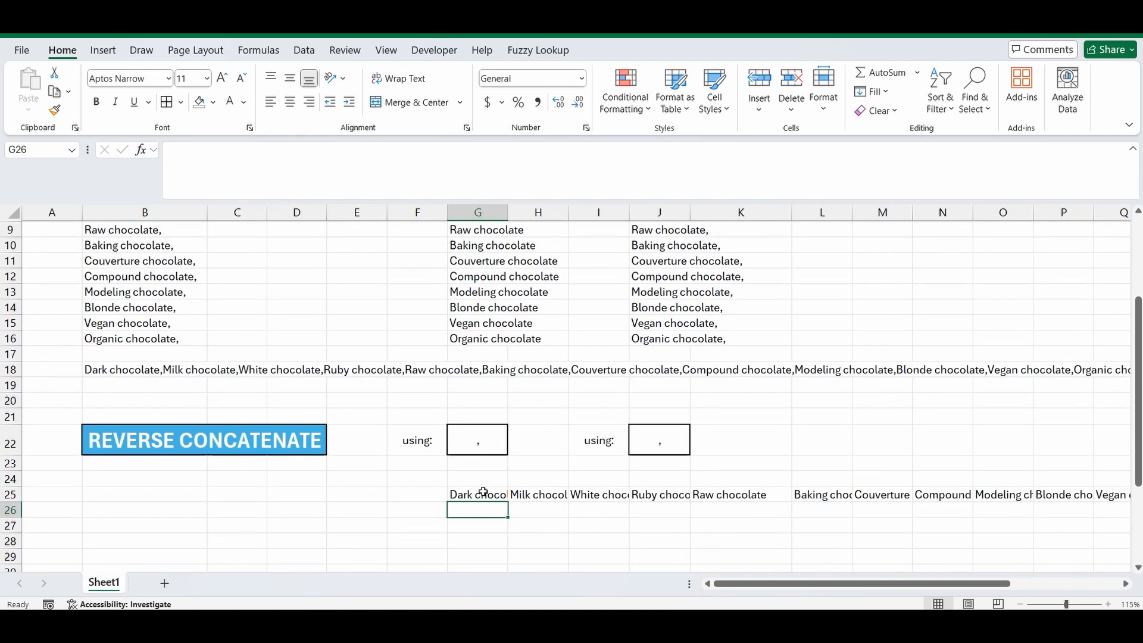
Wrap the G25 split in TRANSPOSE so the names list down column G
click(477, 494)
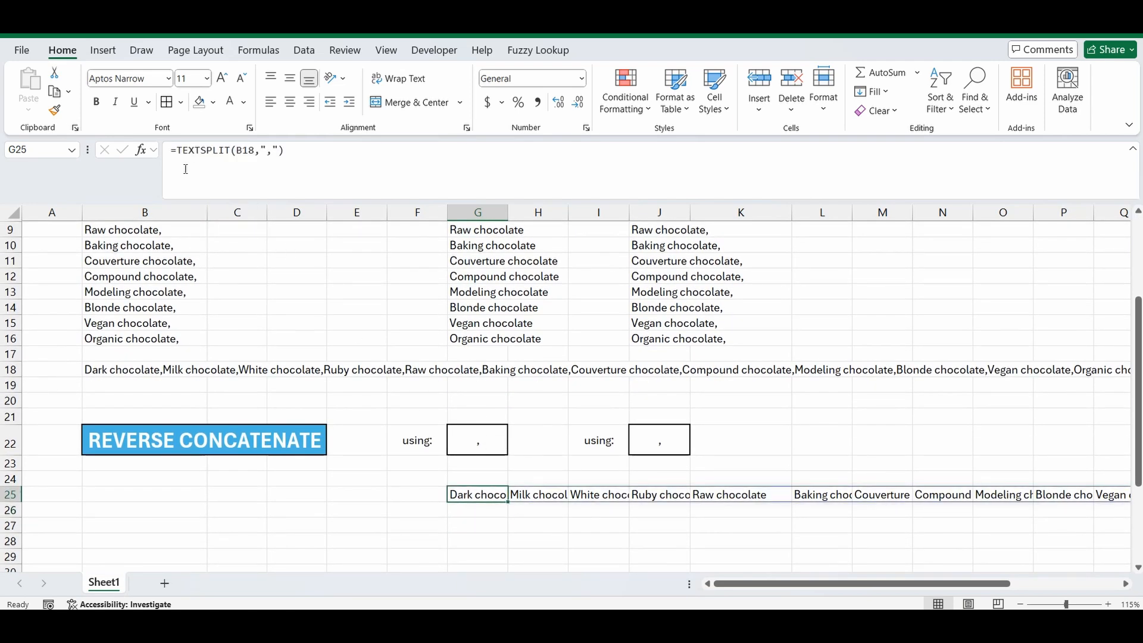
text(tr)
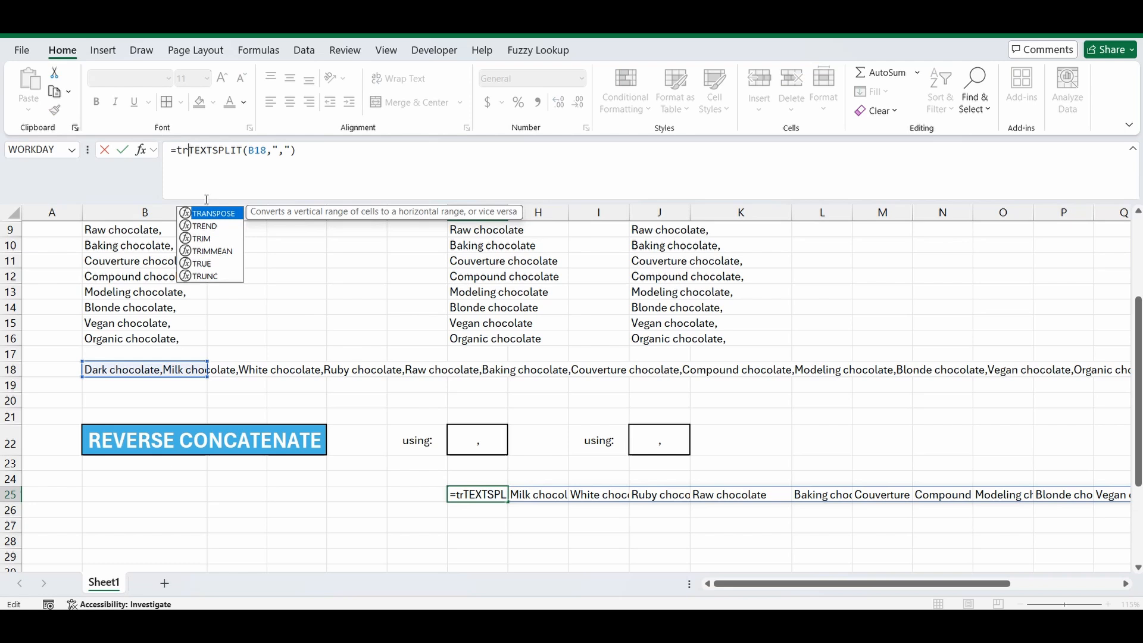
click(215, 212)
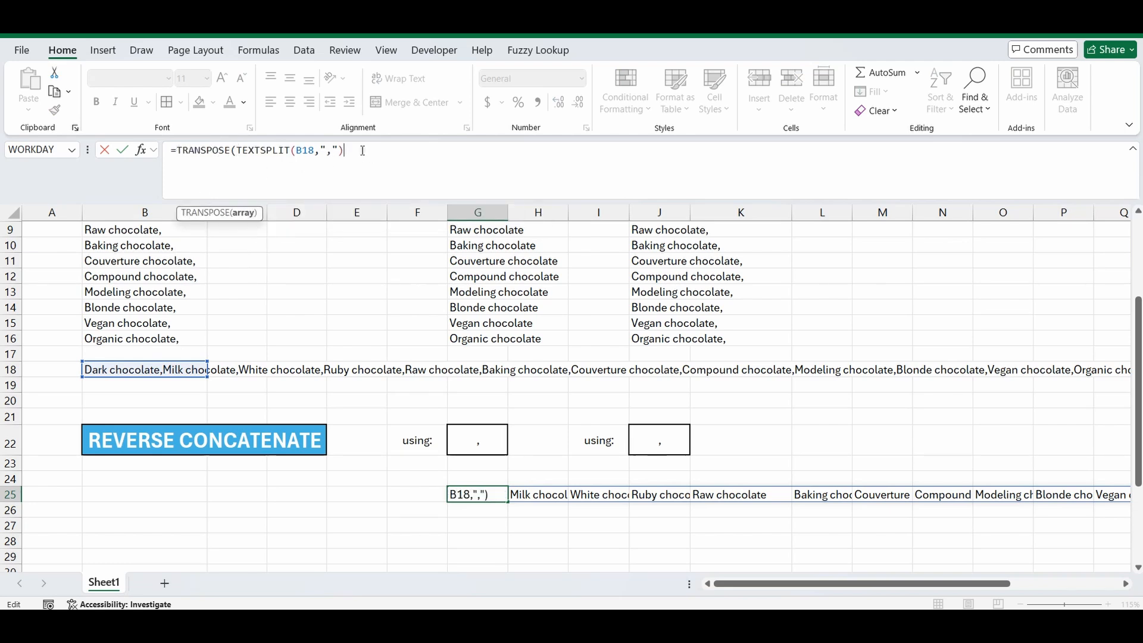
key(Enter)
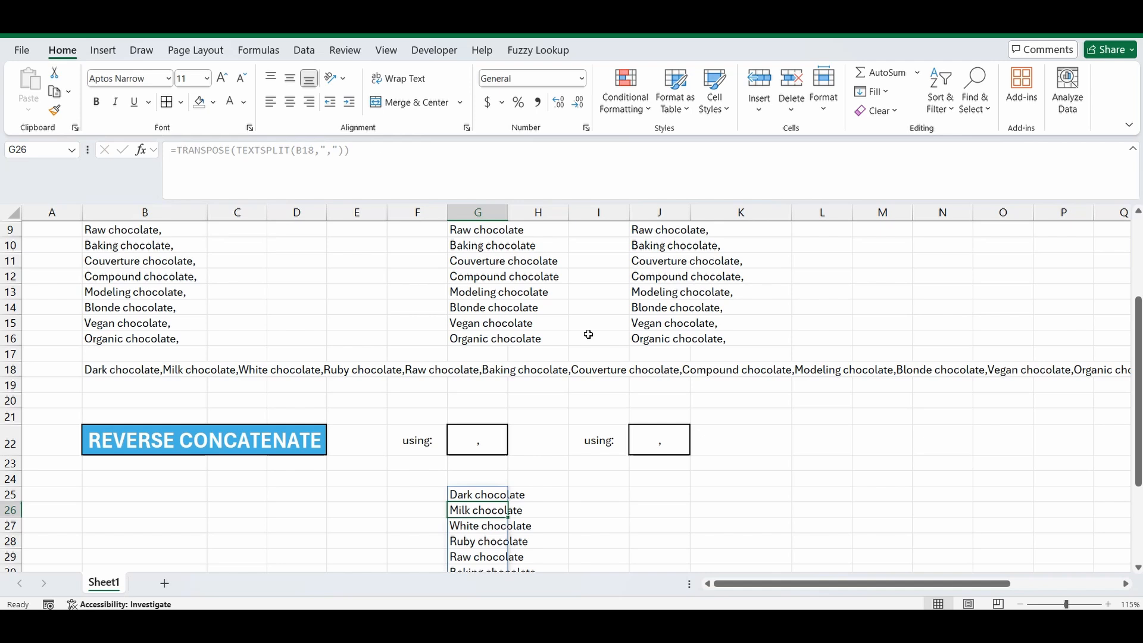
scroll(down, 3)
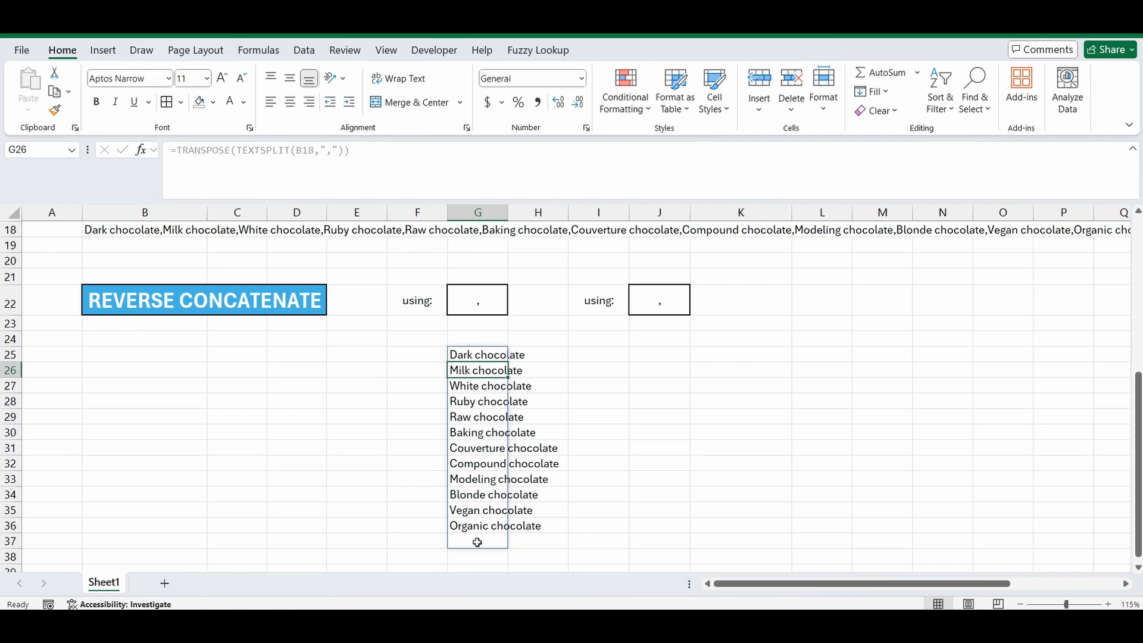
mouse_move(478, 359)
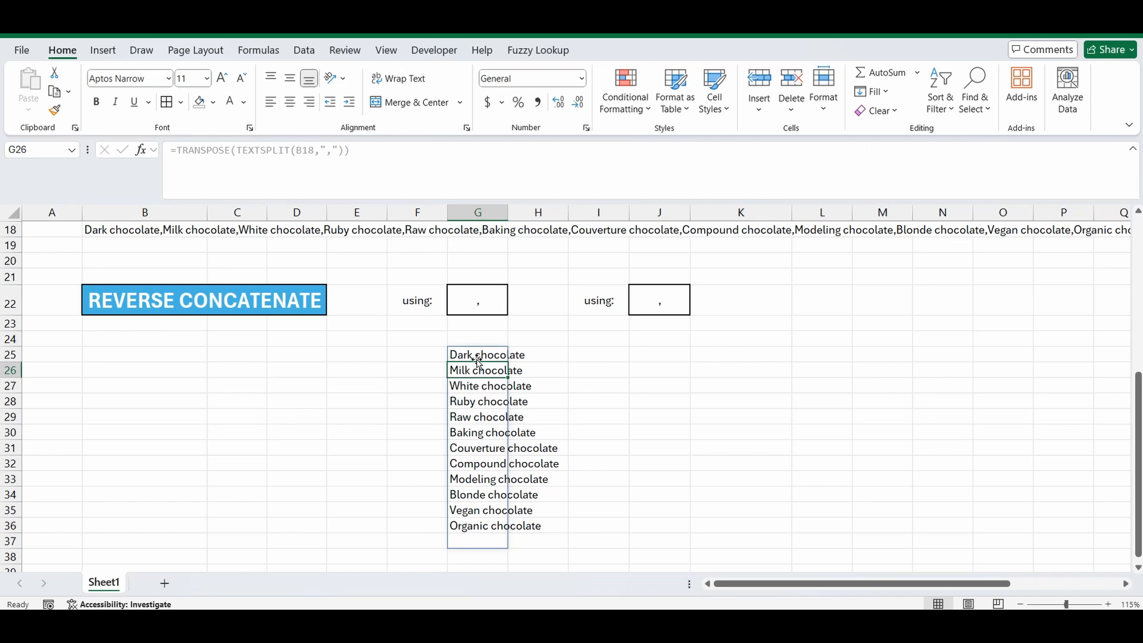
Add TRUE as the ignore_empty argument to the G25 TEXTSPLIT formula
click(477, 355)
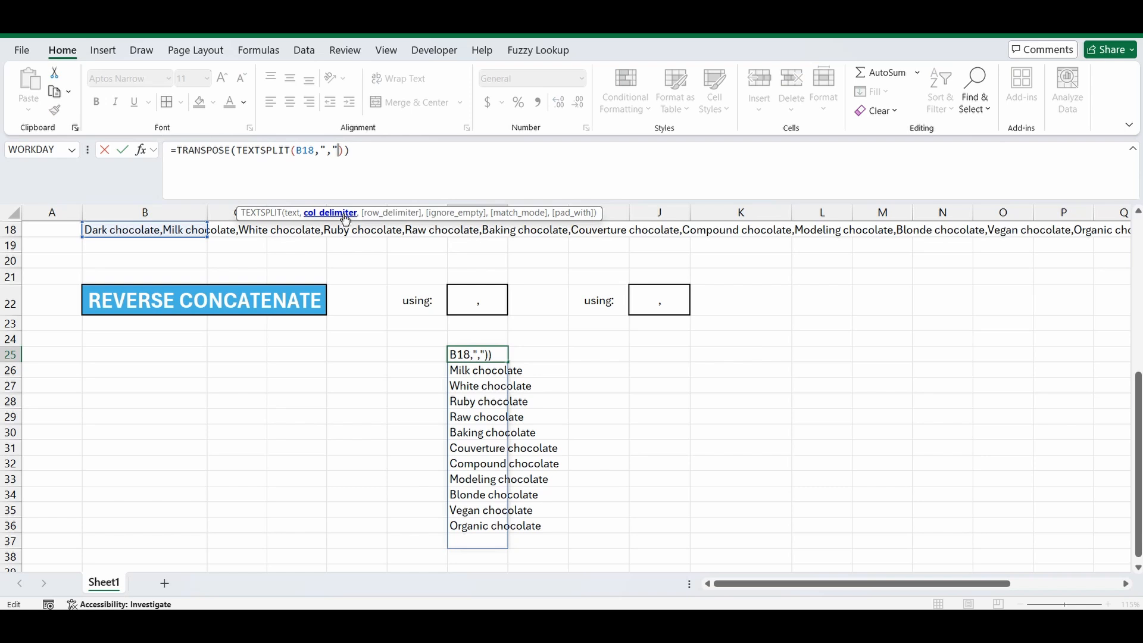
text(,)
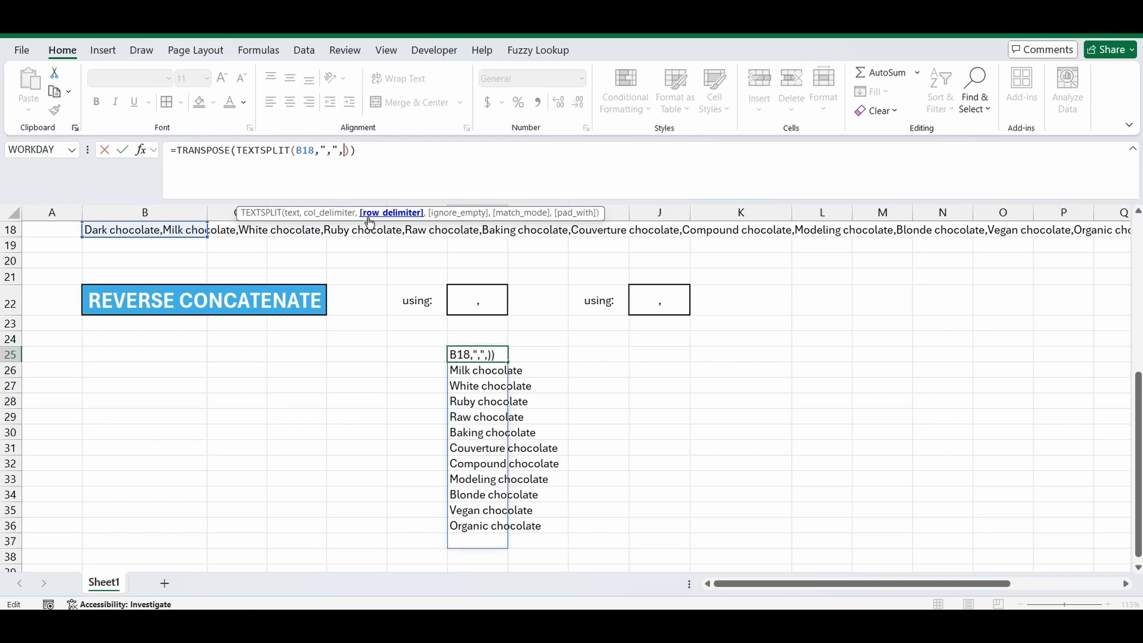
text(,)
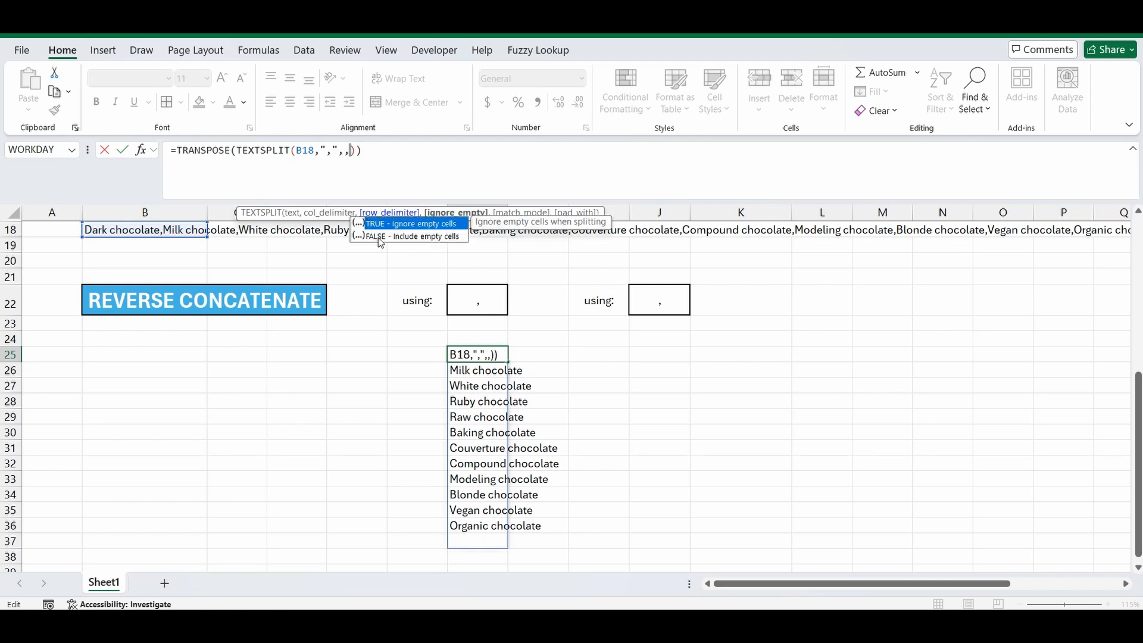
mouse_move(434, 233)
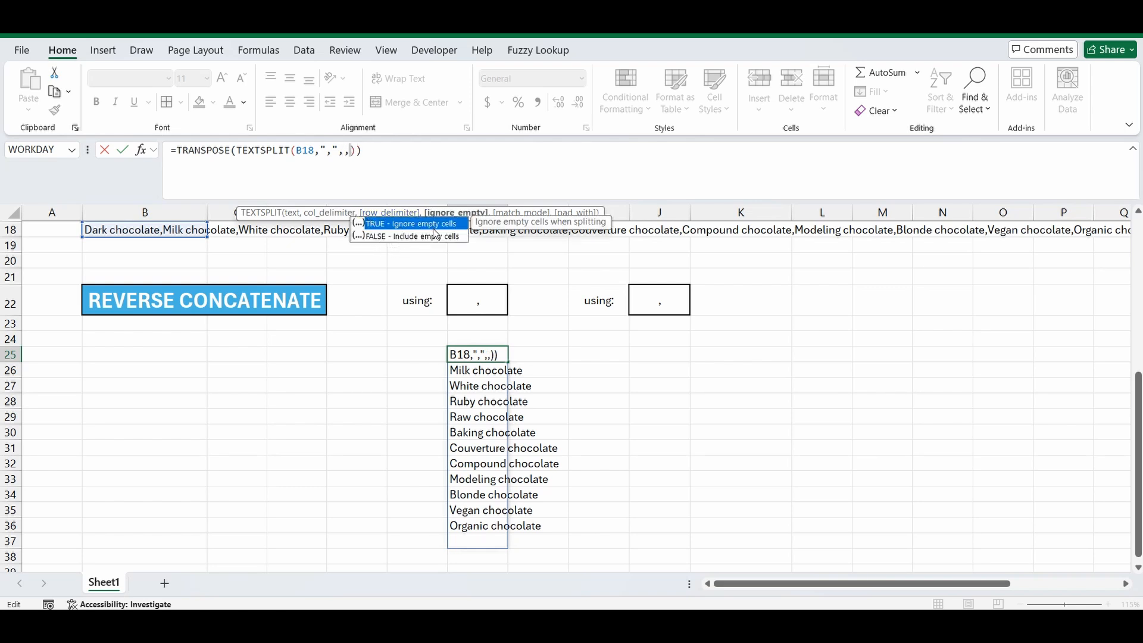
text(T)
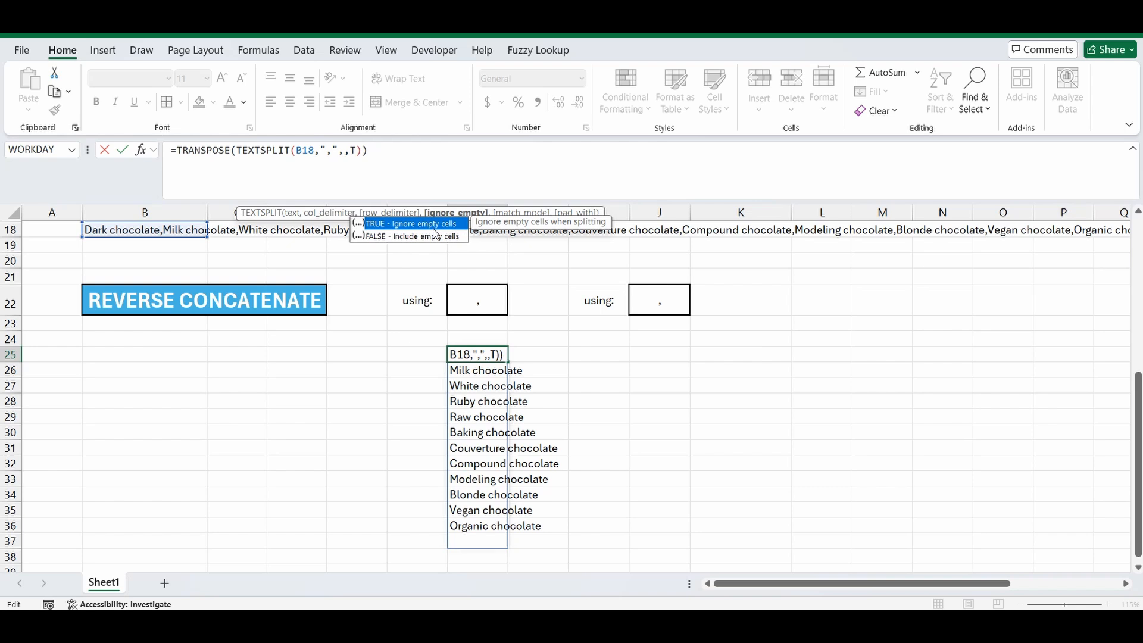
click(412, 224)
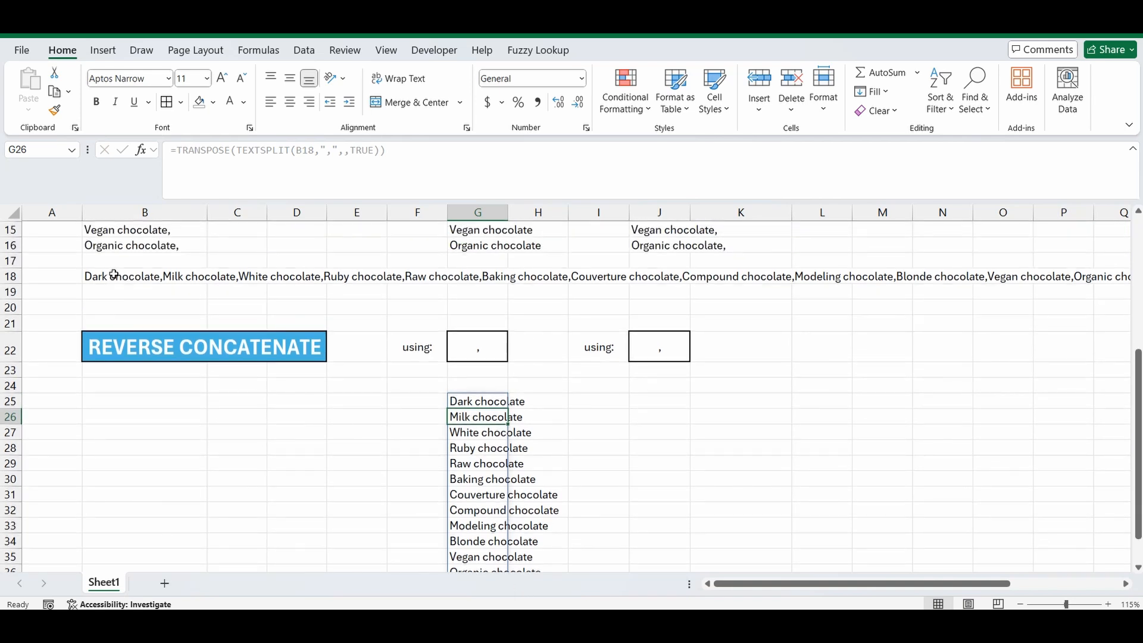
mouse_move(218, 407)
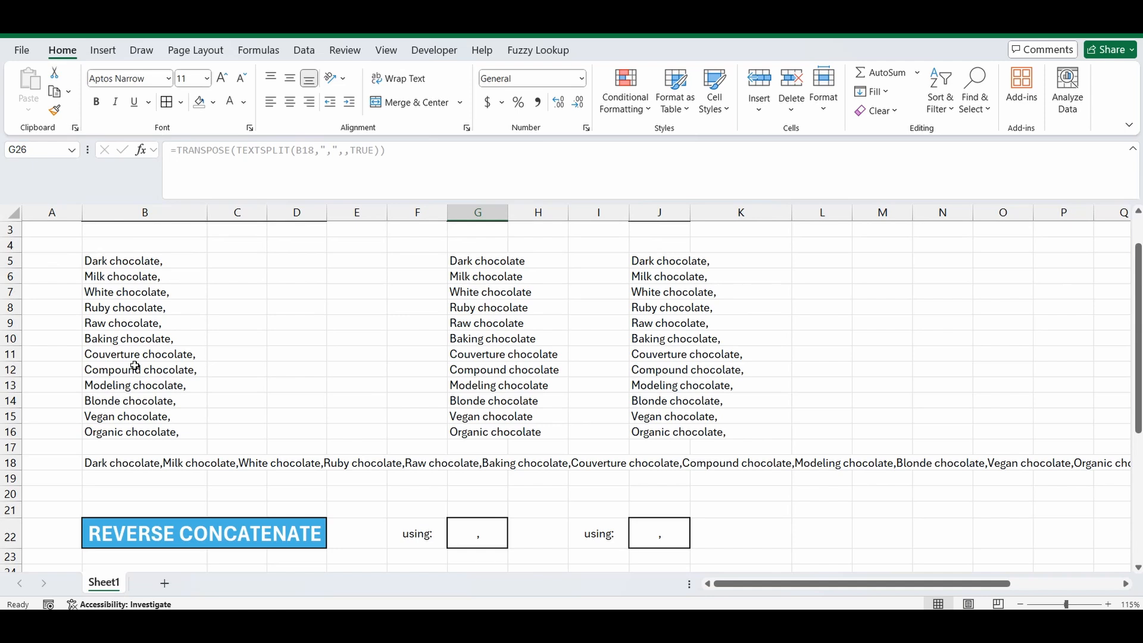
mouse_move(395, 474)
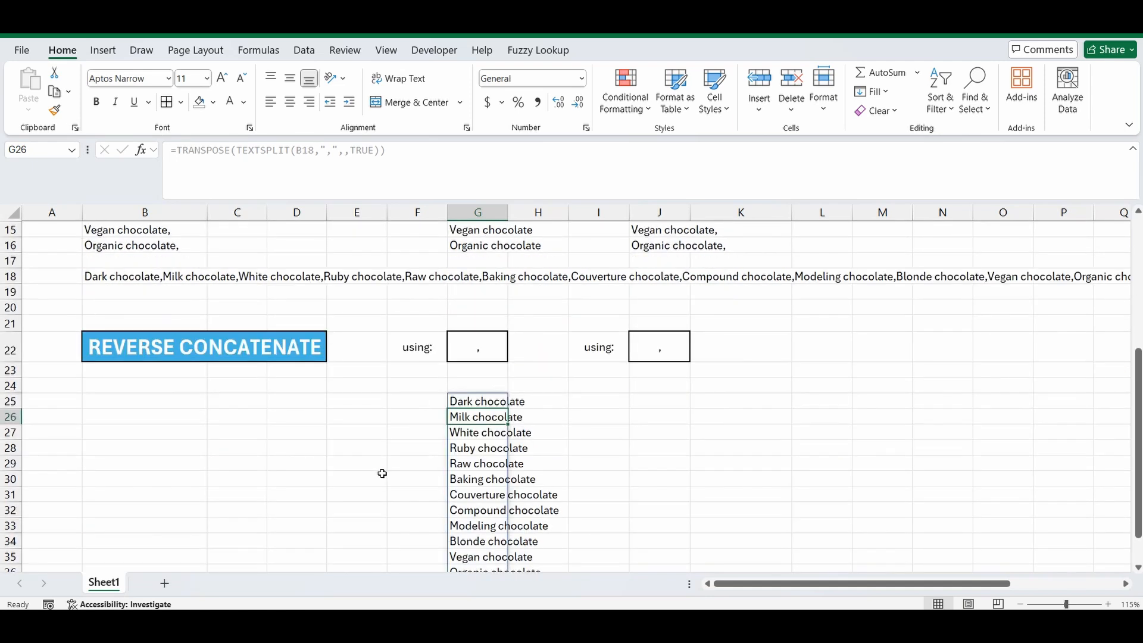
mouse_move(654, 402)
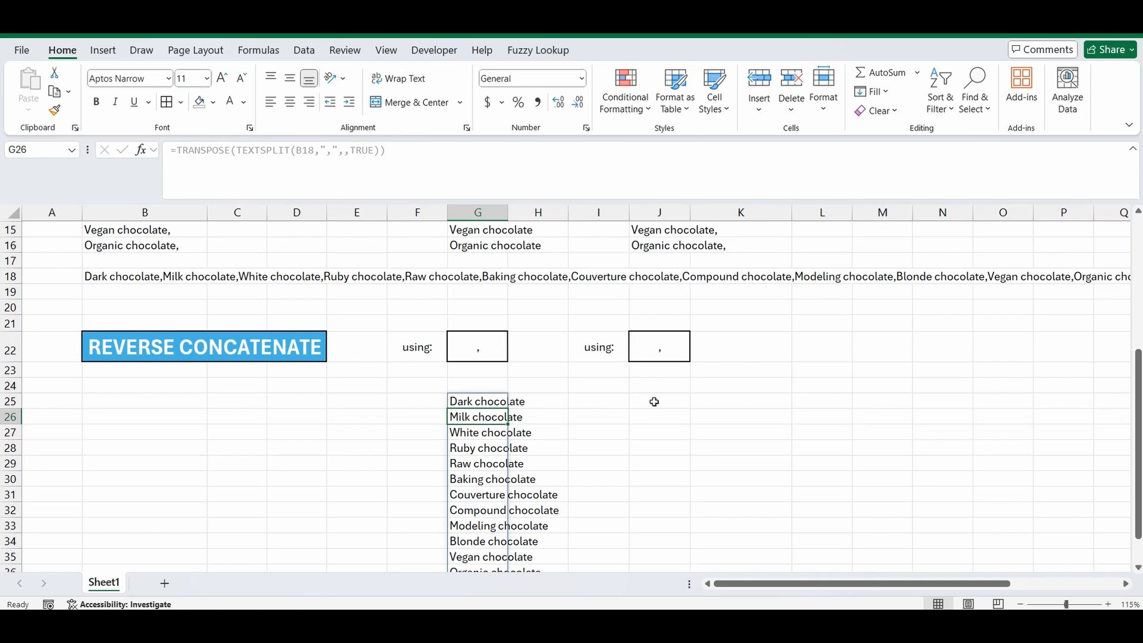
Type =TRANSPOSE(TEXTSPLIT(B18,J22,,TRUE in J25 without confirming it
click(655, 402)
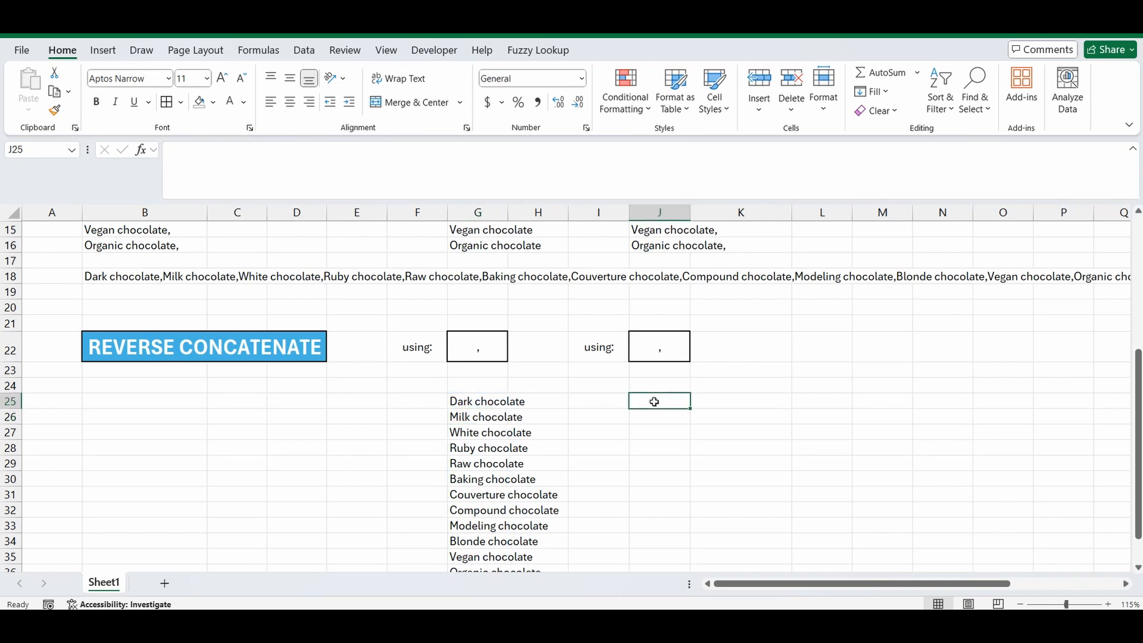
text(=TRANSPOSE()
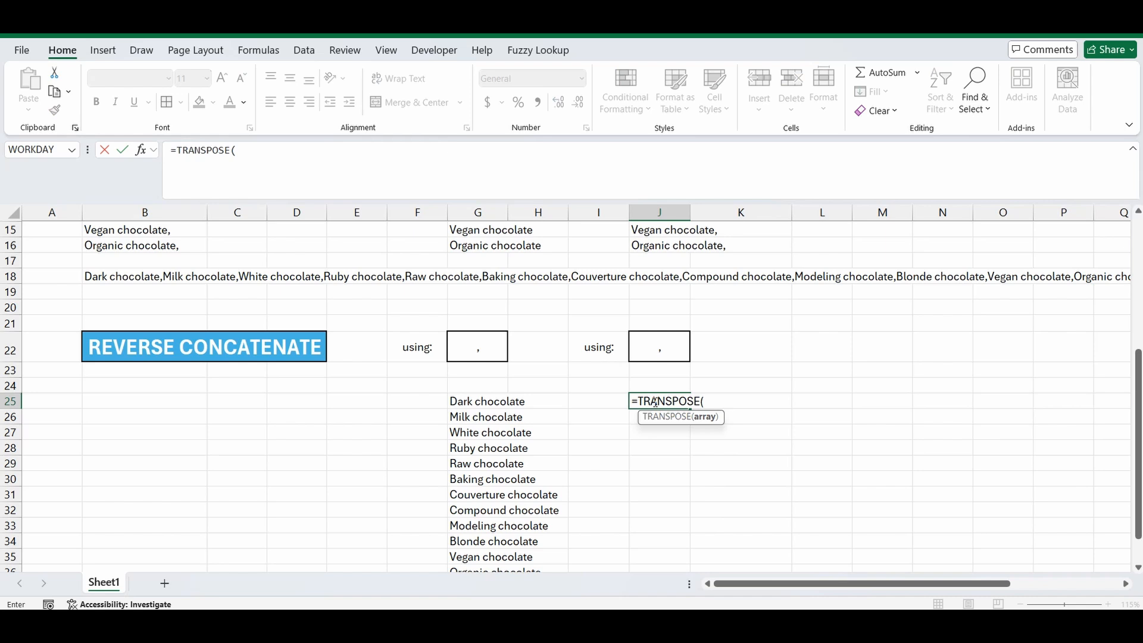
text(texts)
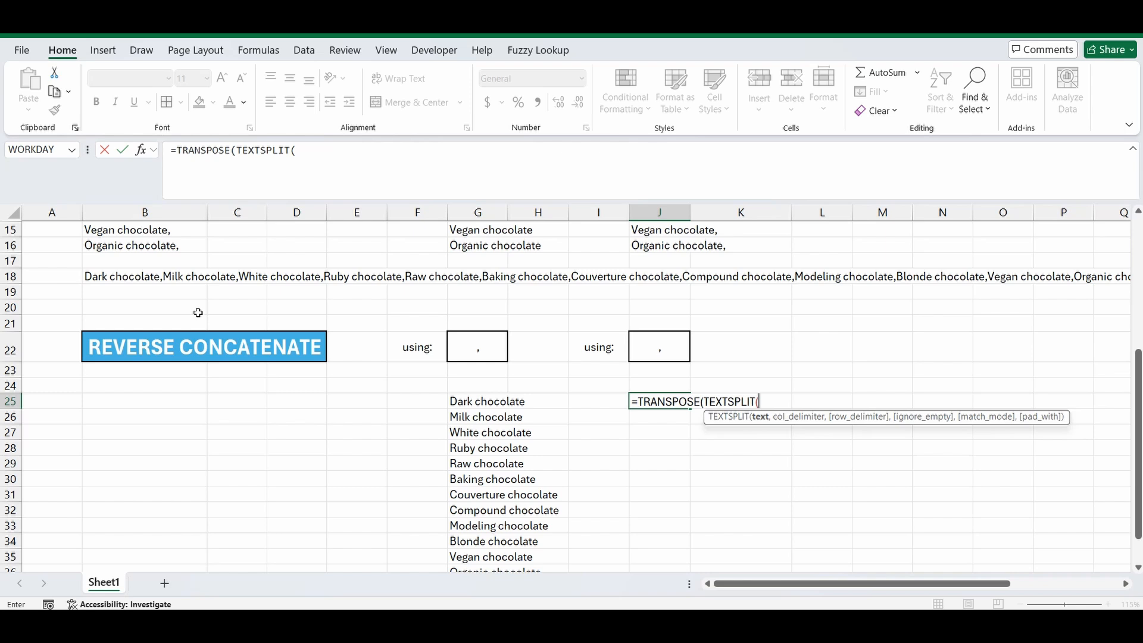
click(119, 276)
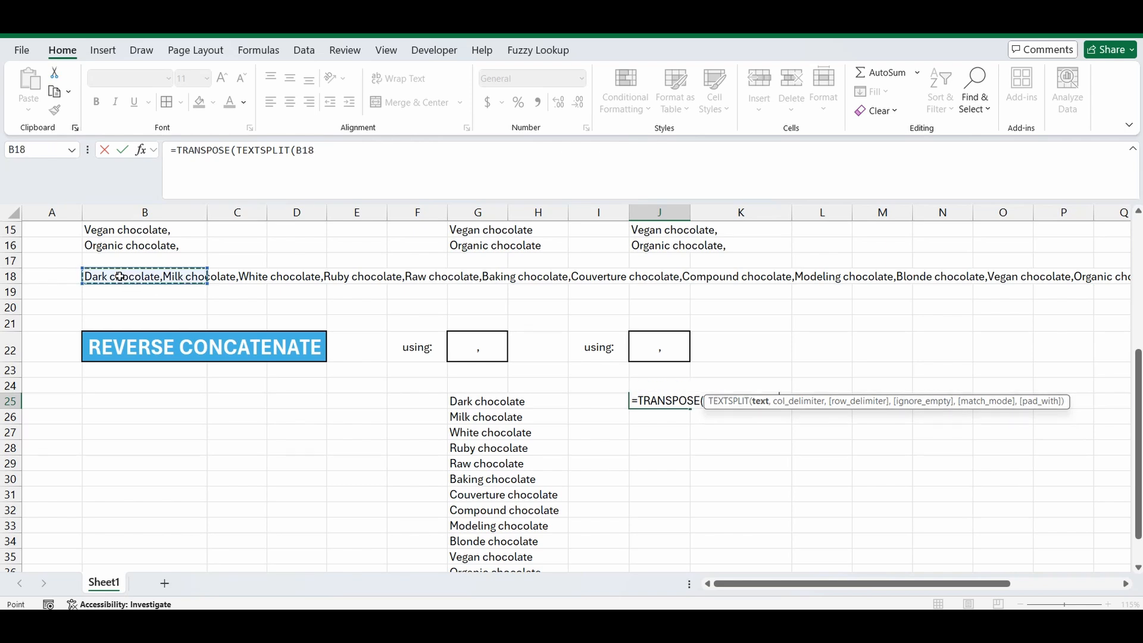
text(,)
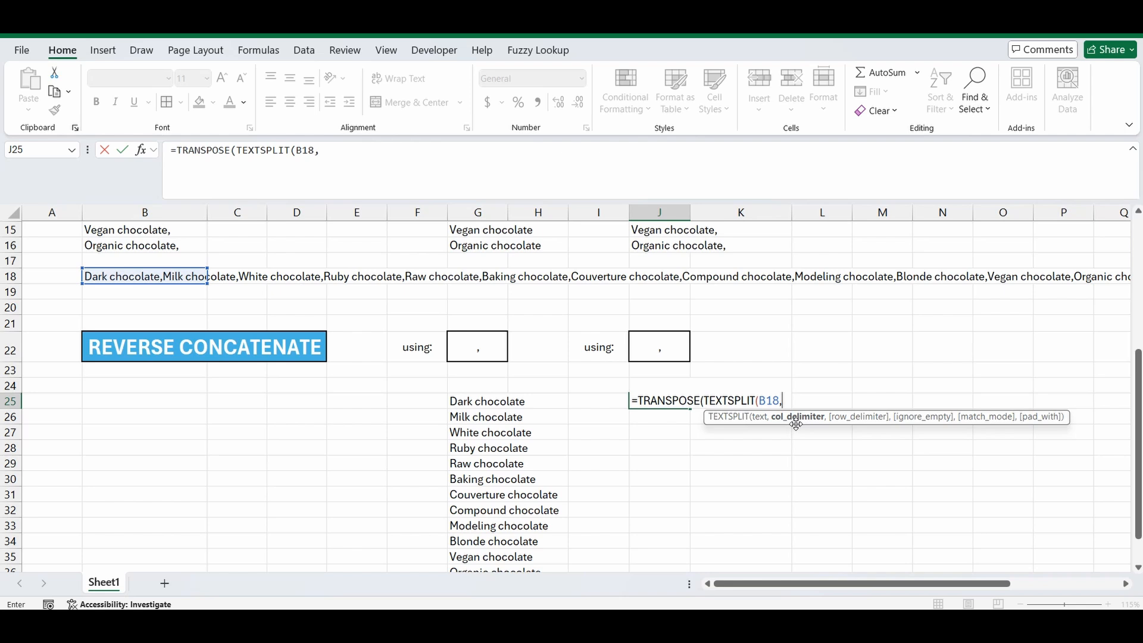
mouse_move(676, 353)
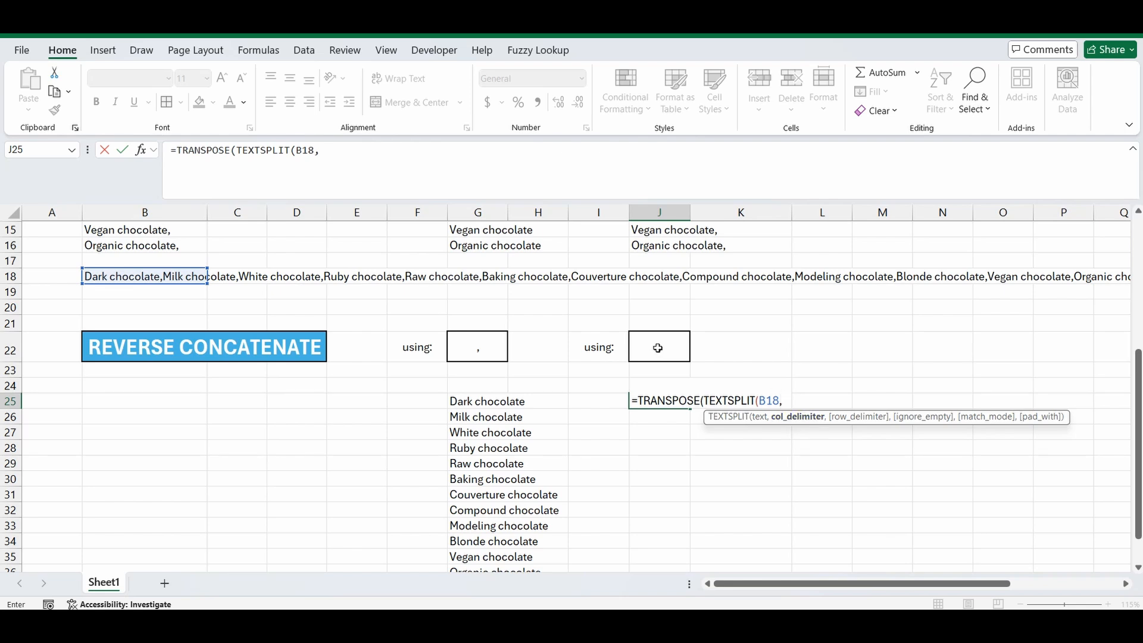
click(658, 348)
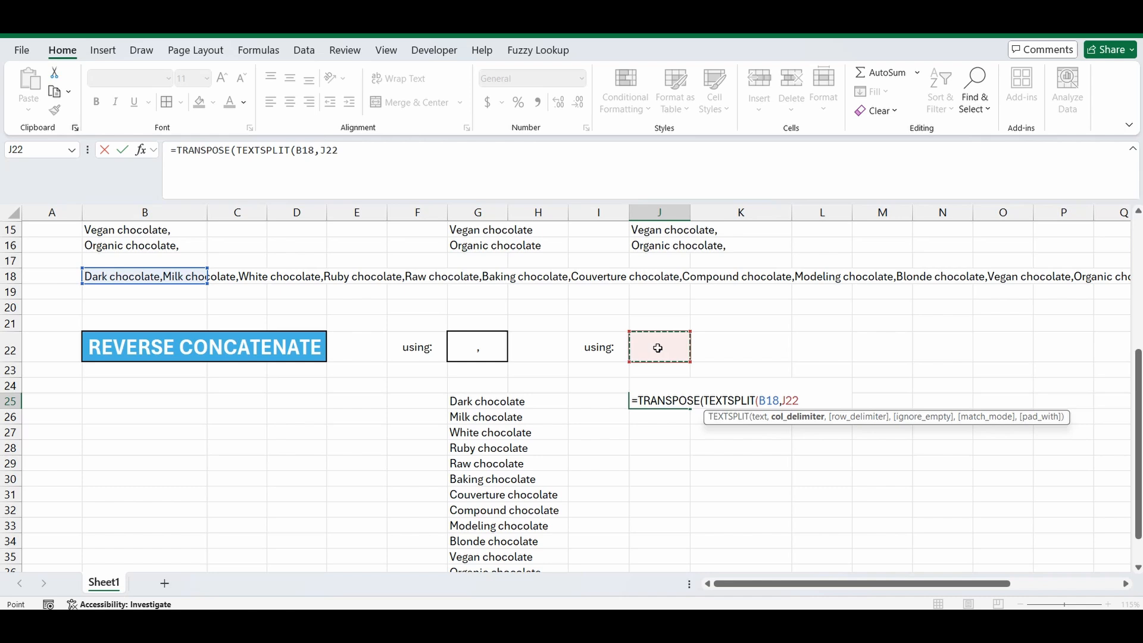
text(,)
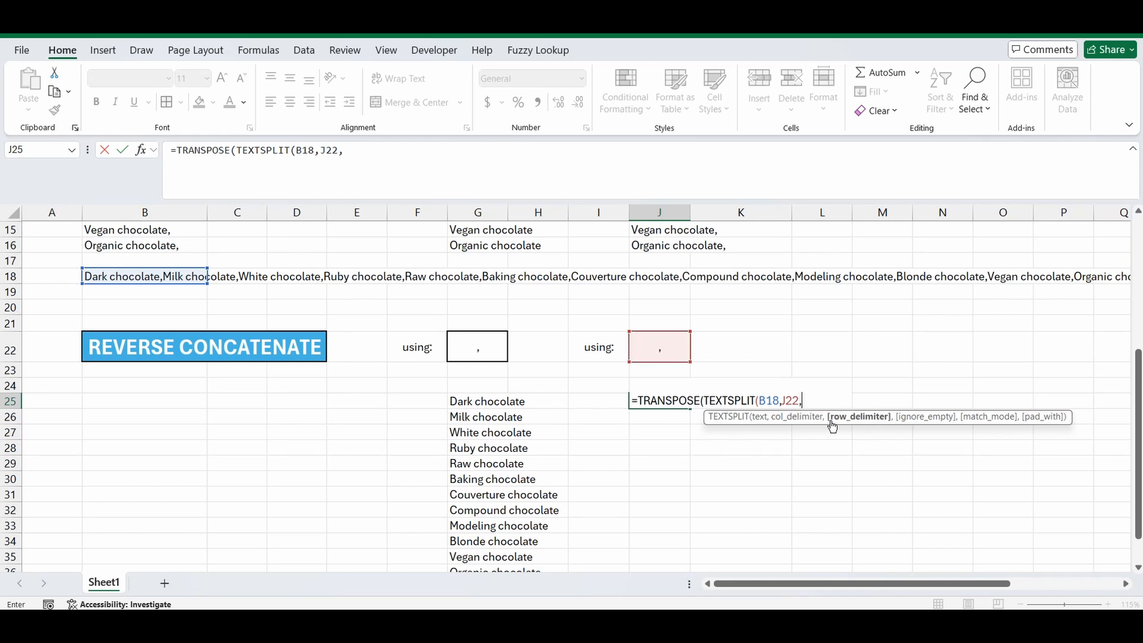
text(,)
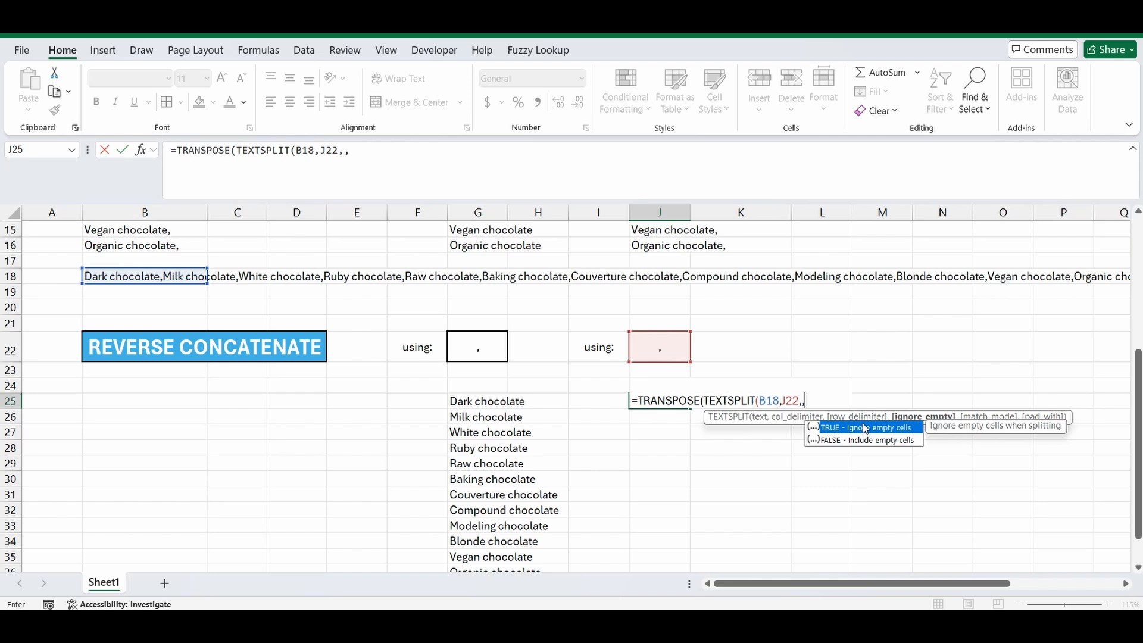
text(TRUE))
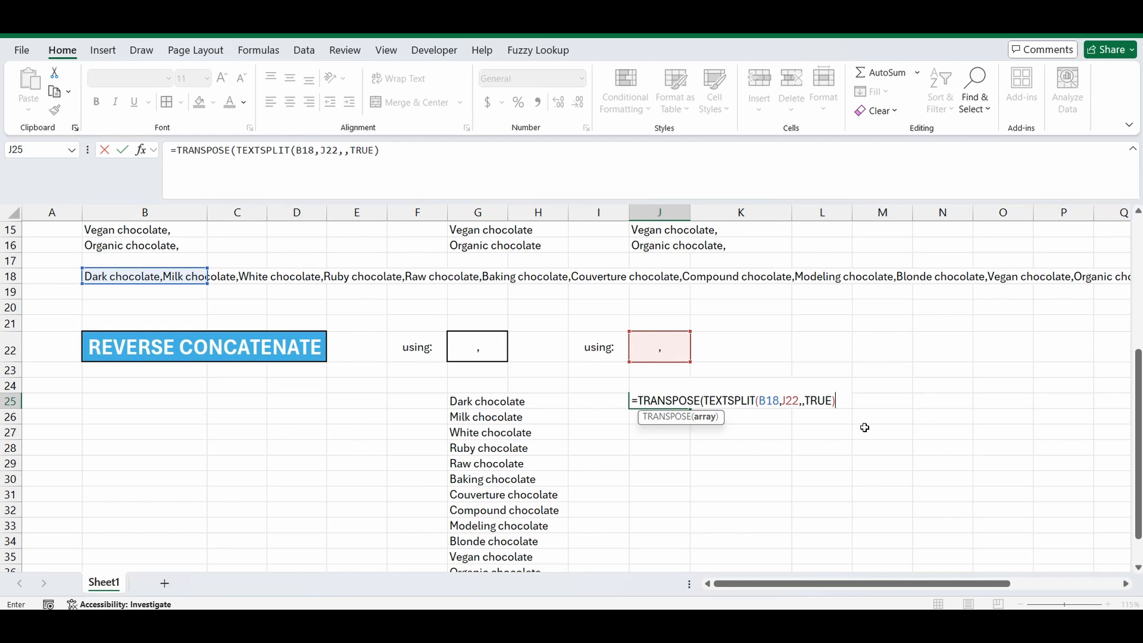
mouse_move(680, 352)
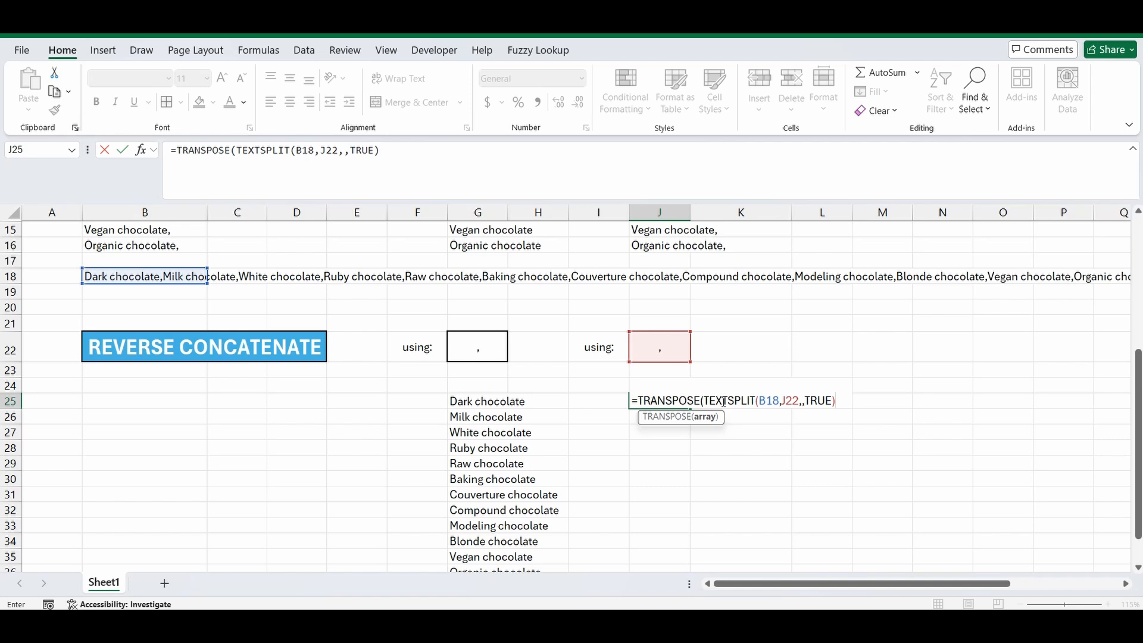
Append &J22 to the J25 formula so each chocolate name ends with a comma
text(&)
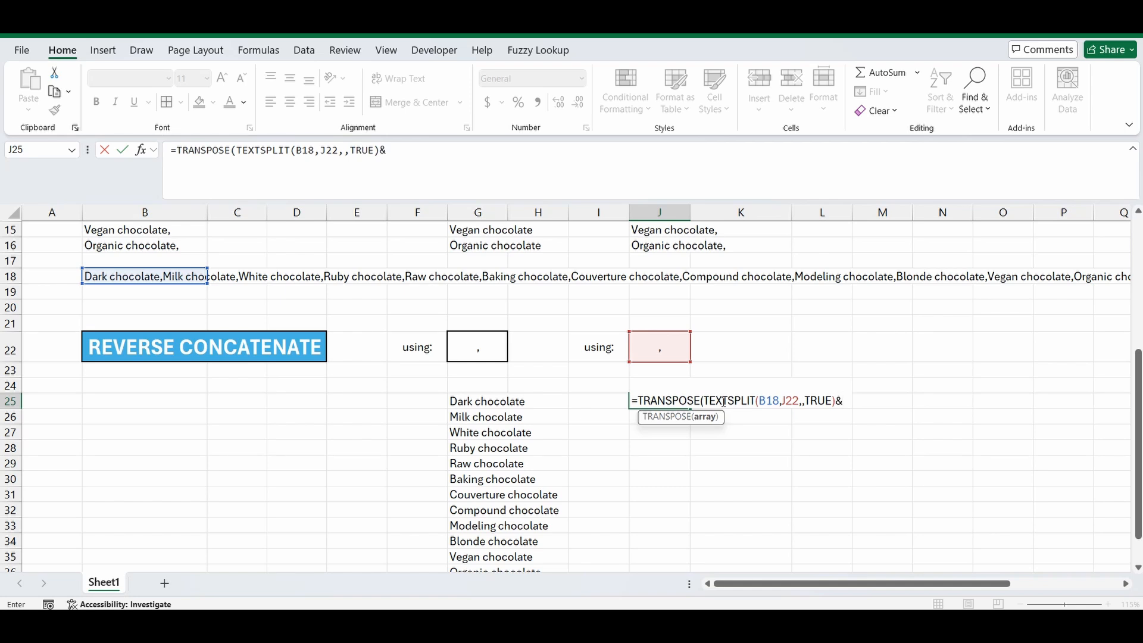
mouse_move(668, 352)
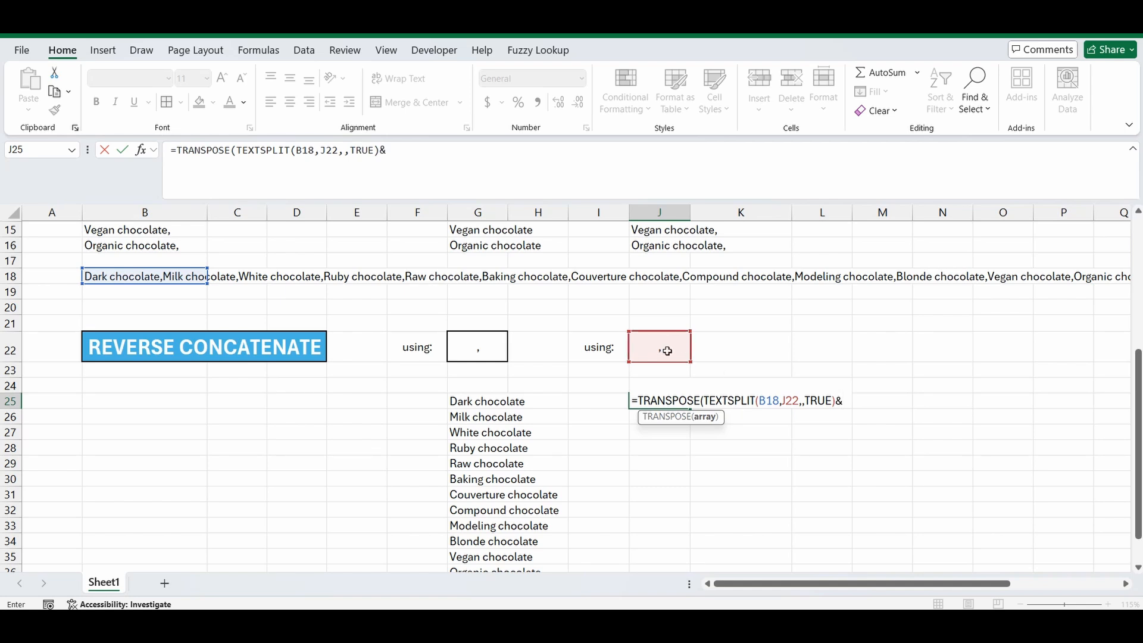
click(659, 345)
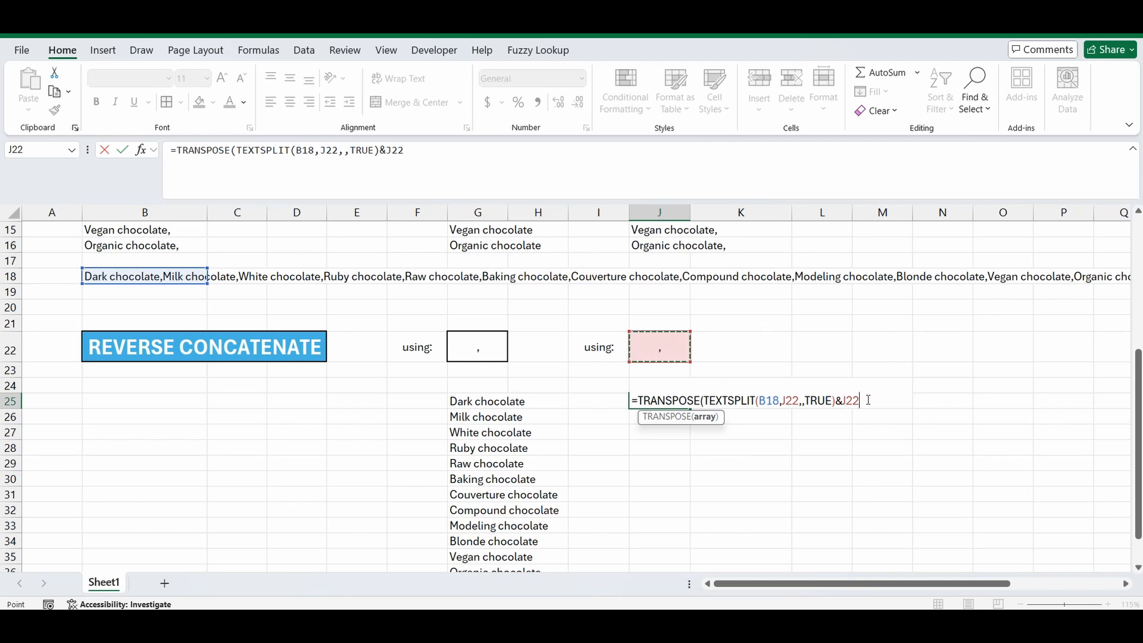
text())
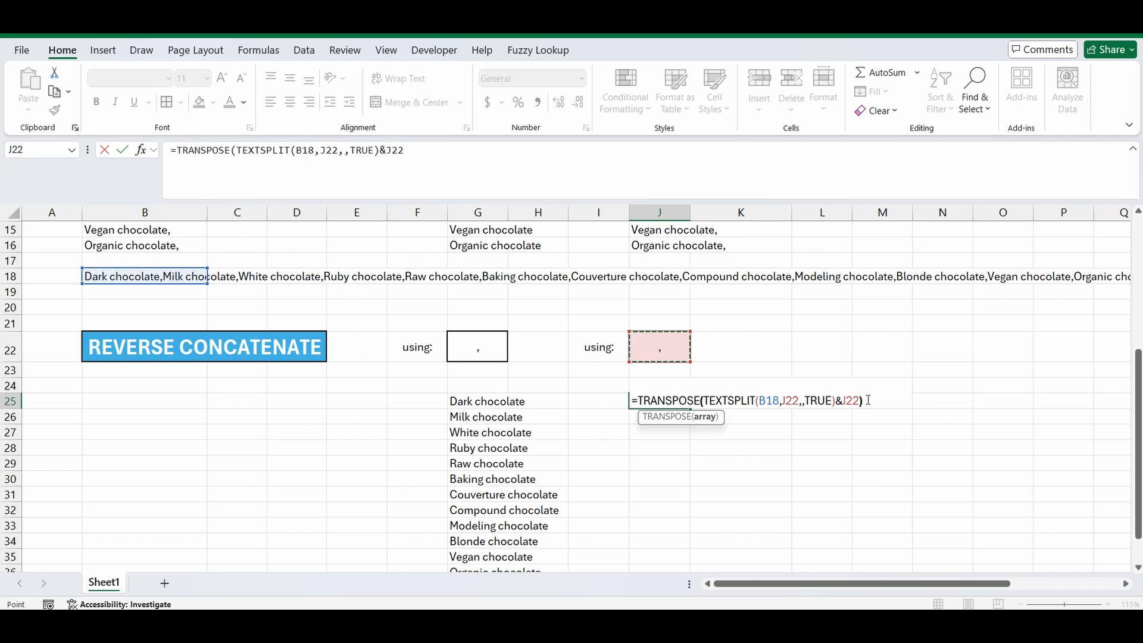
key(Enter)
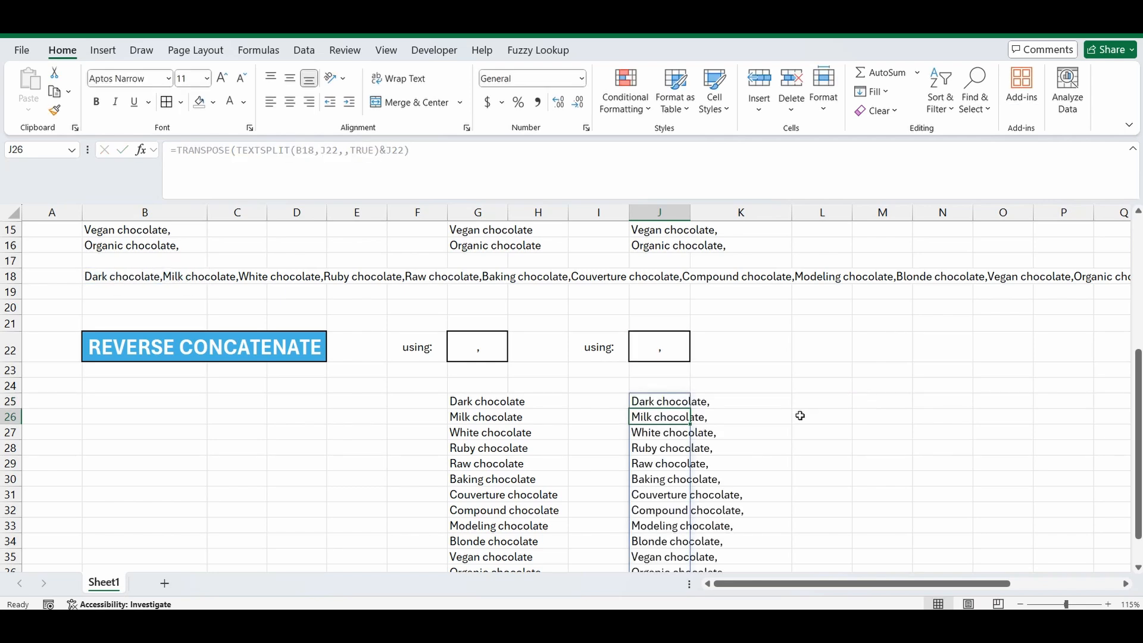
scroll(down, 3)
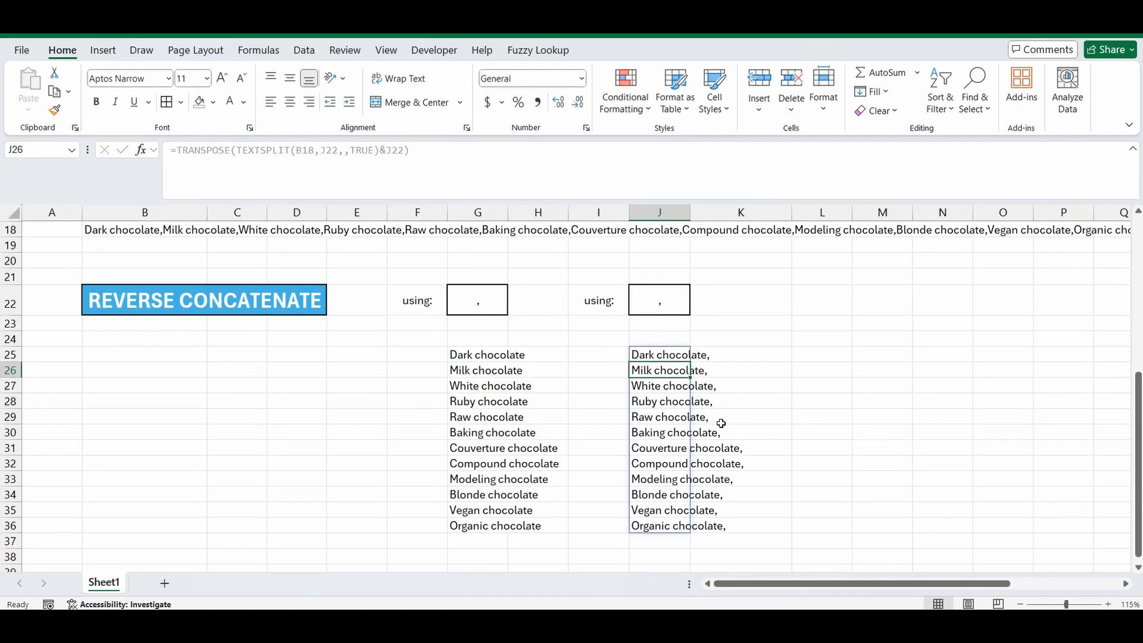